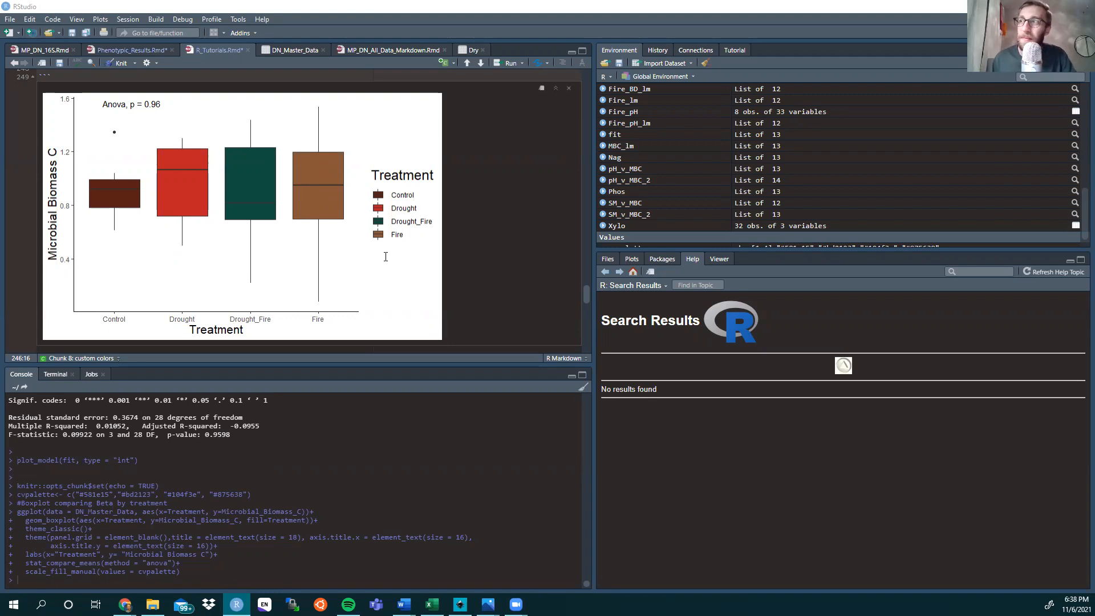
pyautogui.moveTo(311, 243)
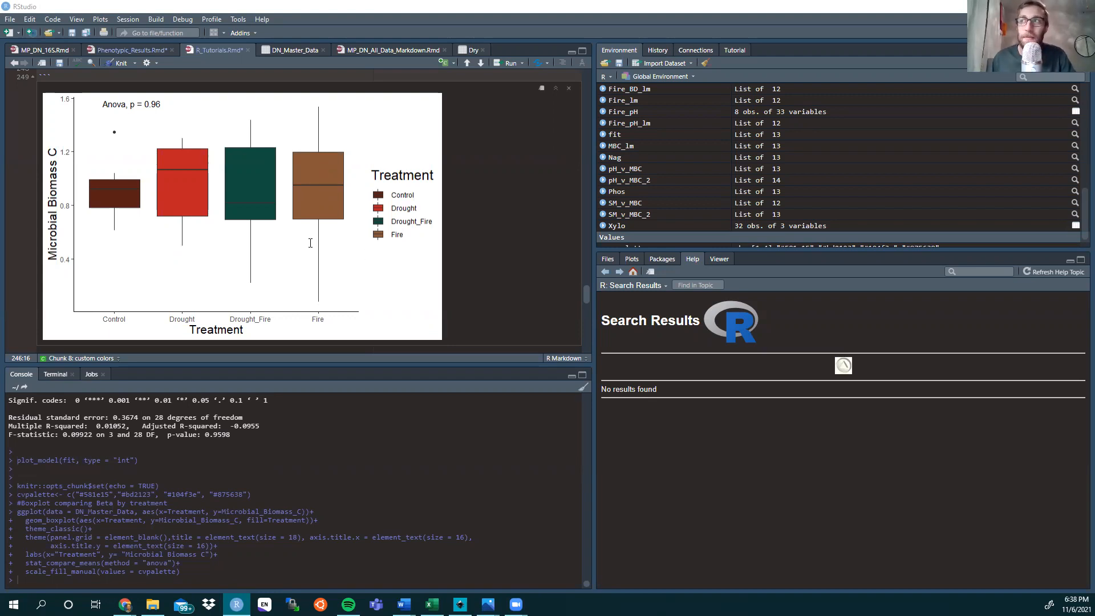
pyautogui.moveTo(247, 242)
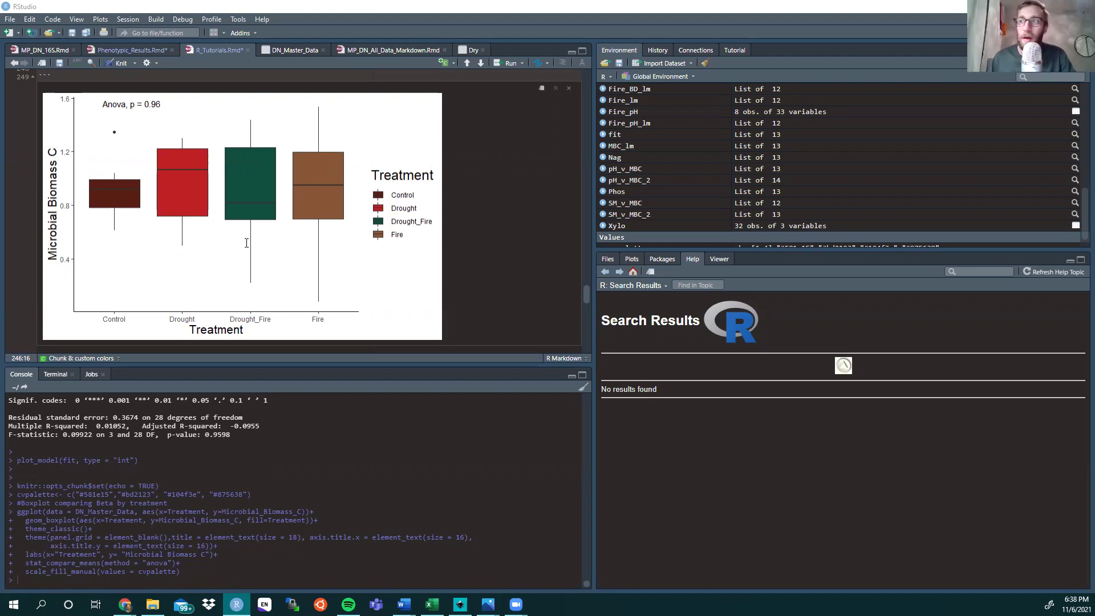
pyautogui.moveTo(250, 208)
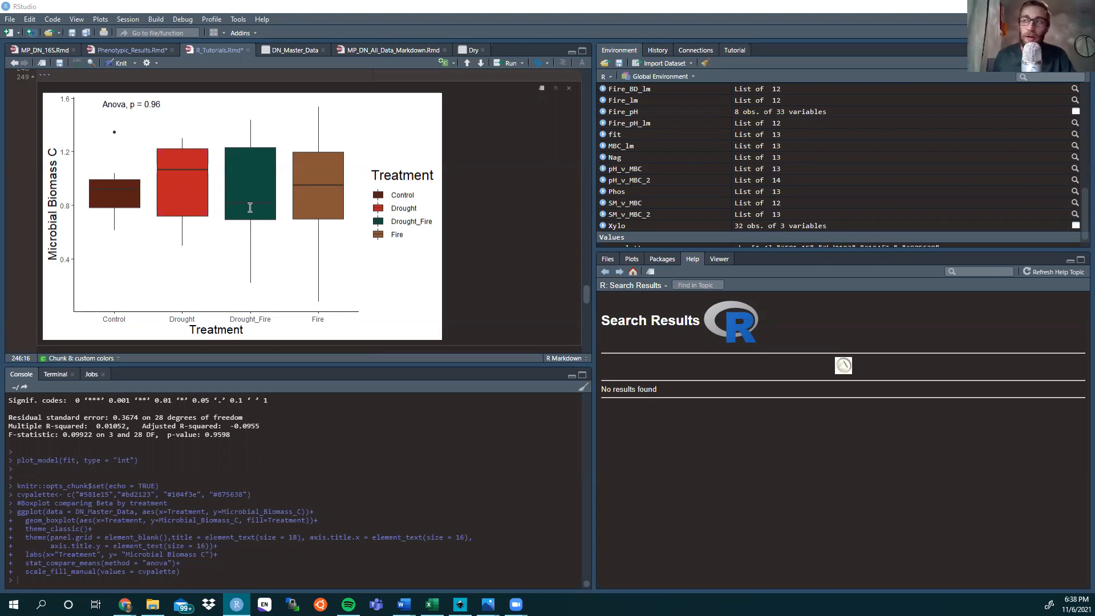
pyautogui.moveTo(244, 215)
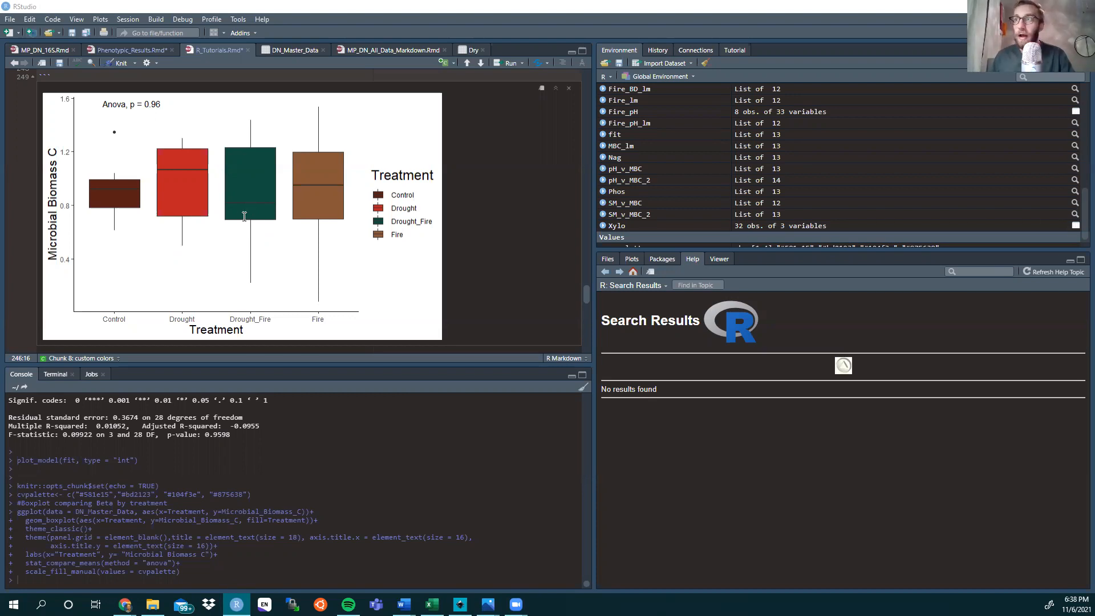
pyautogui.moveTo(216, 216)
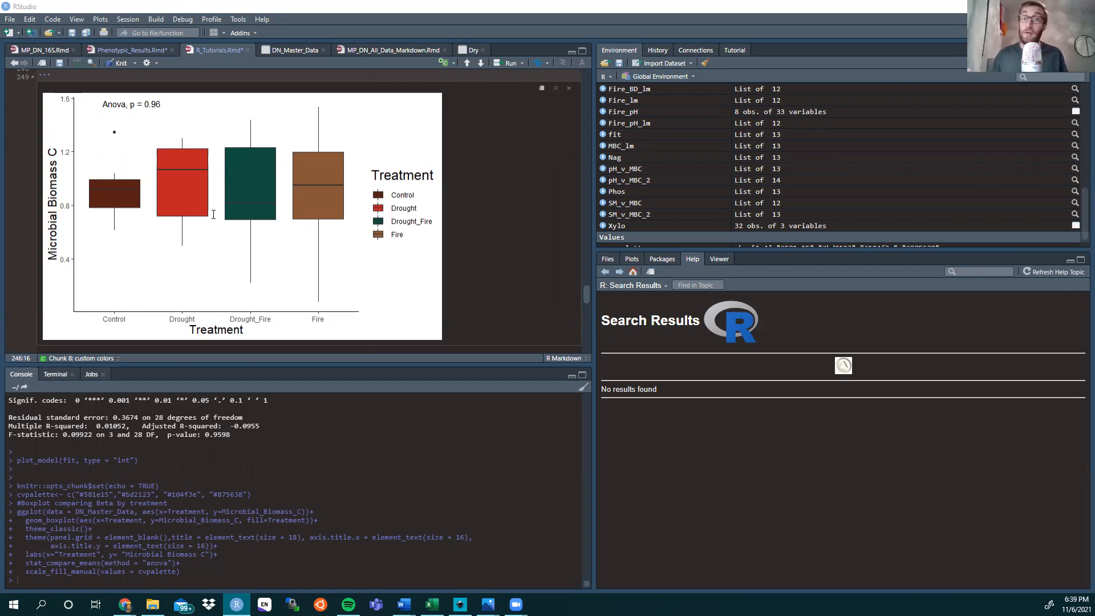
pyautogui.moveTo(410, 173)
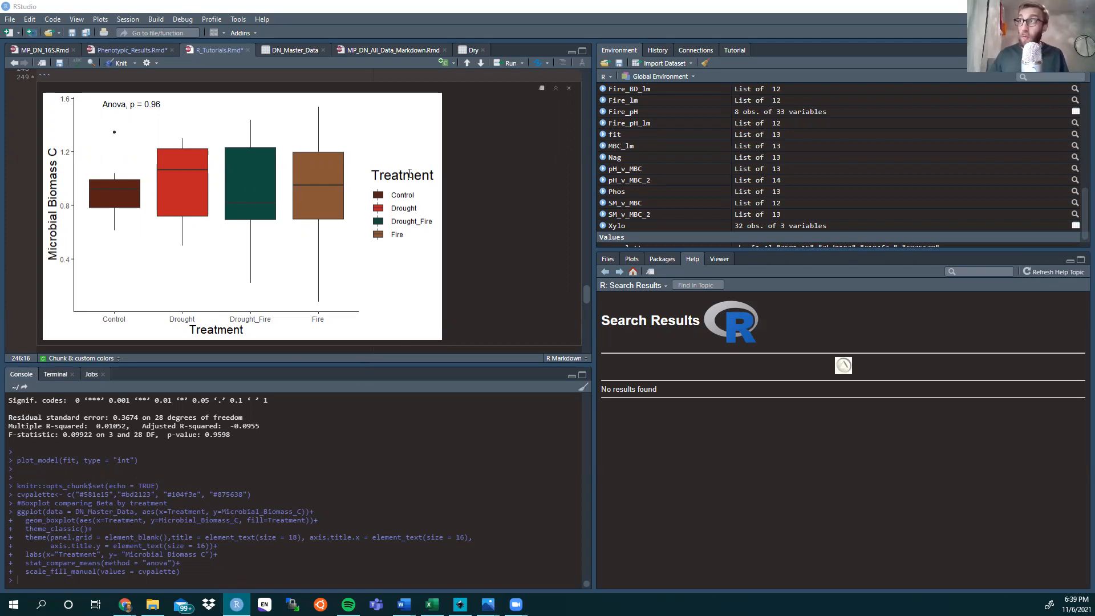
pyautogui.moveTo(374, 370)
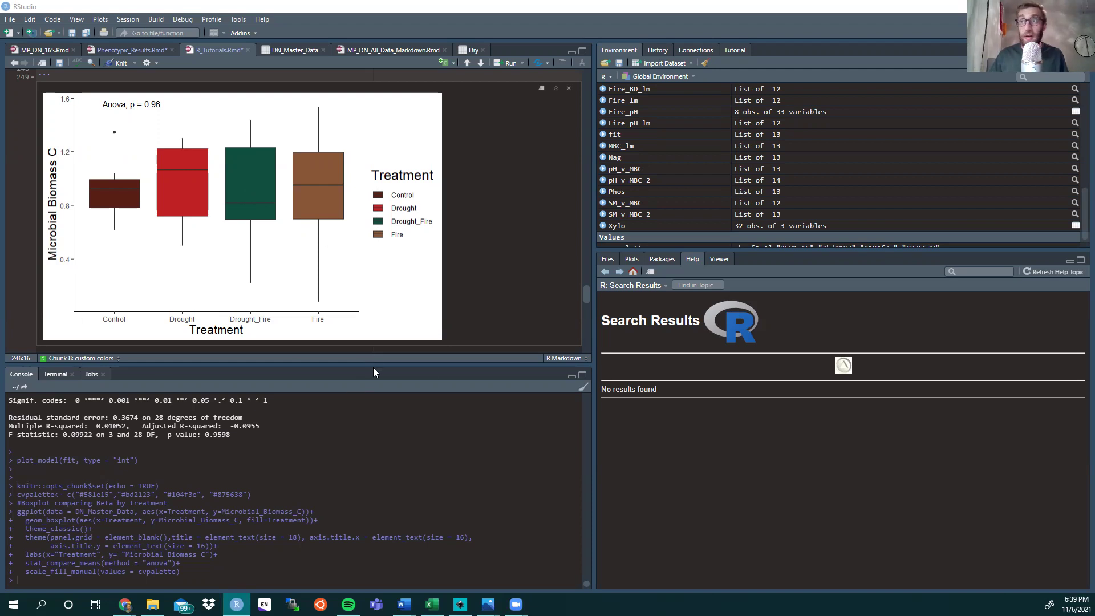
pyautogui.moveTo(321, 237)
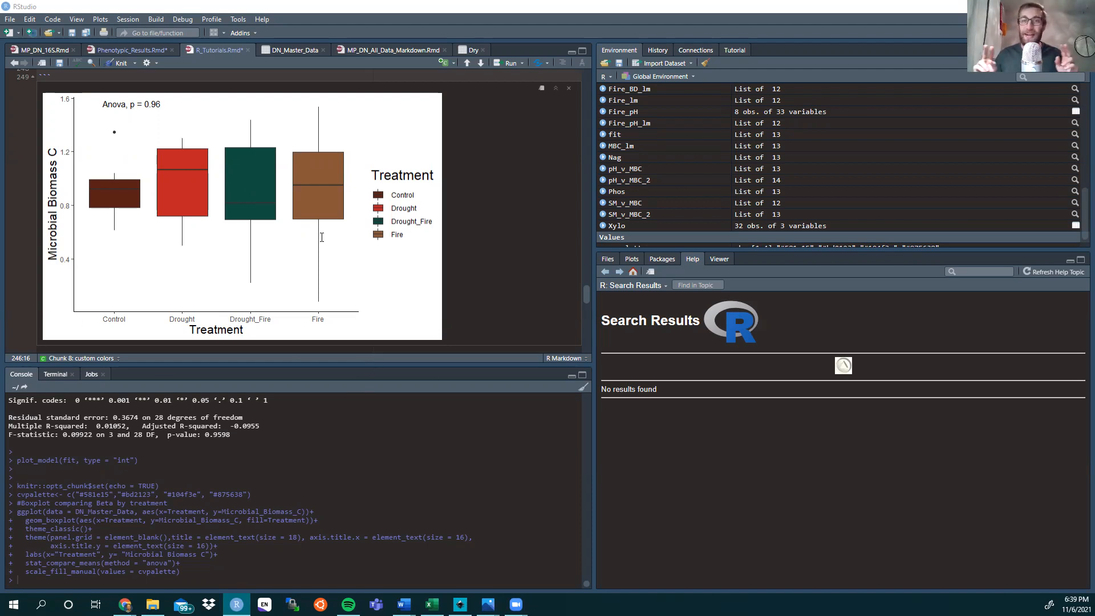
pyautogui.moveTo(304, 203)
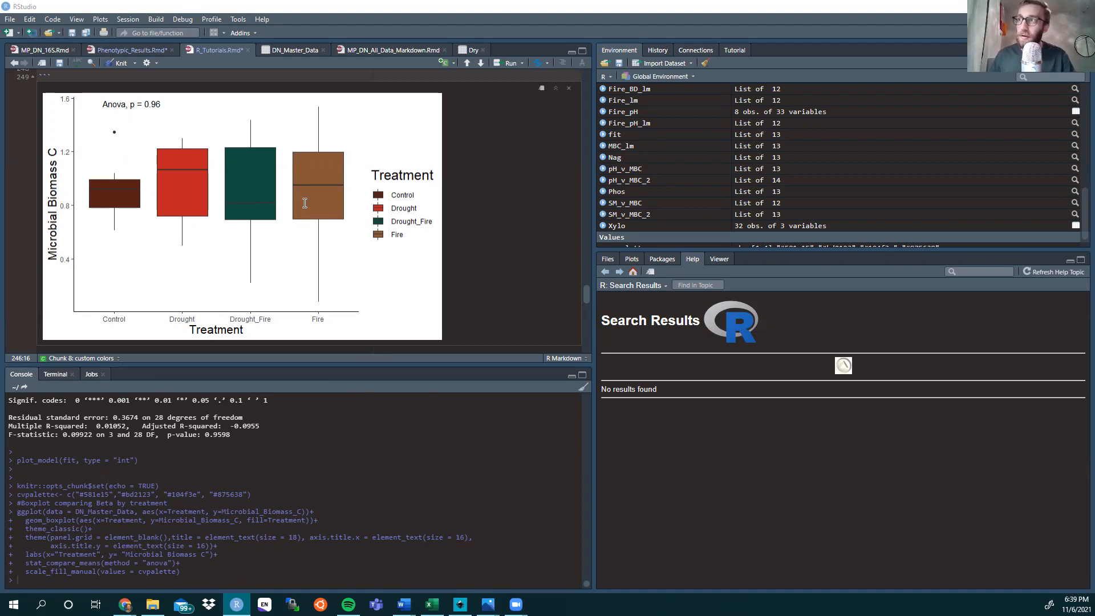
pyautogui.moveTo(383, 142)
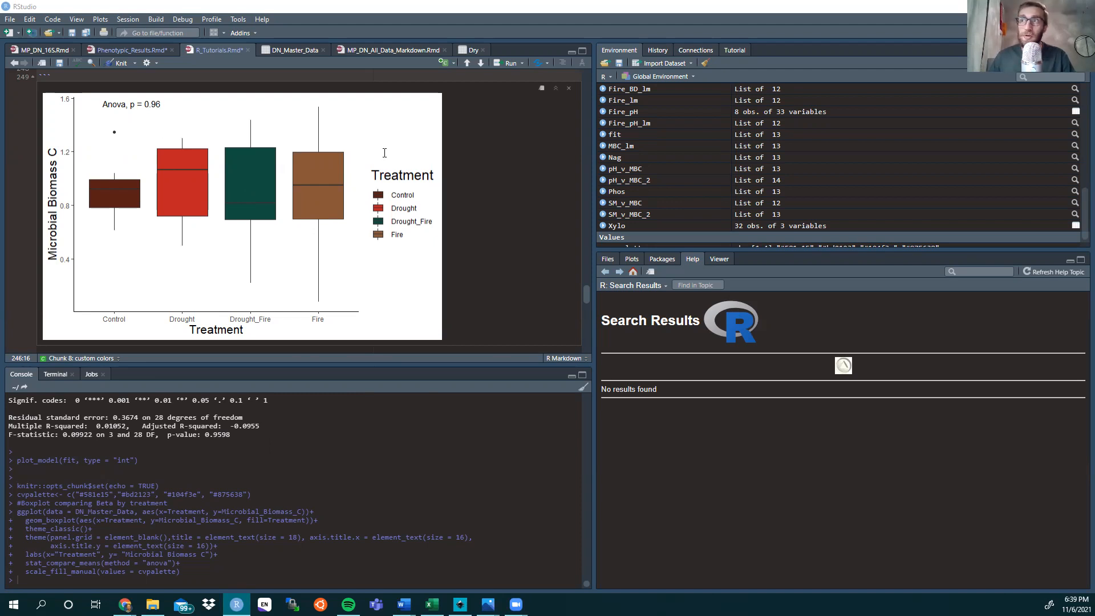
pyautogui.moveTo(108, 176)
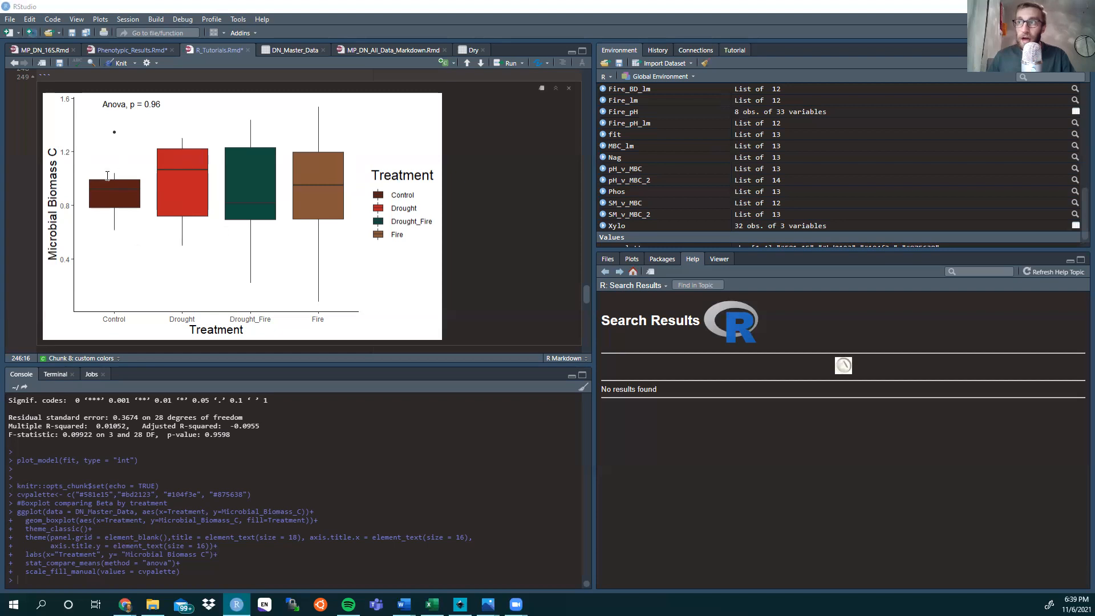
# Bring the Lofi Hip Hop Girl palette line into view and place the cursor on its cvpalette vector.
pyautogui.scroll(3)
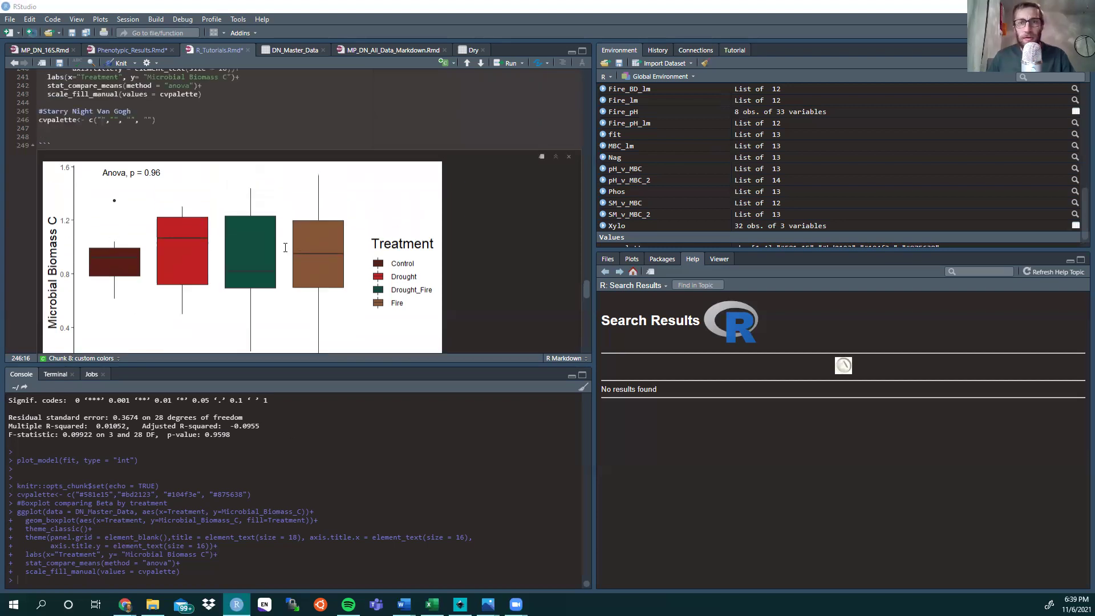
pyautogui.scroll(3)
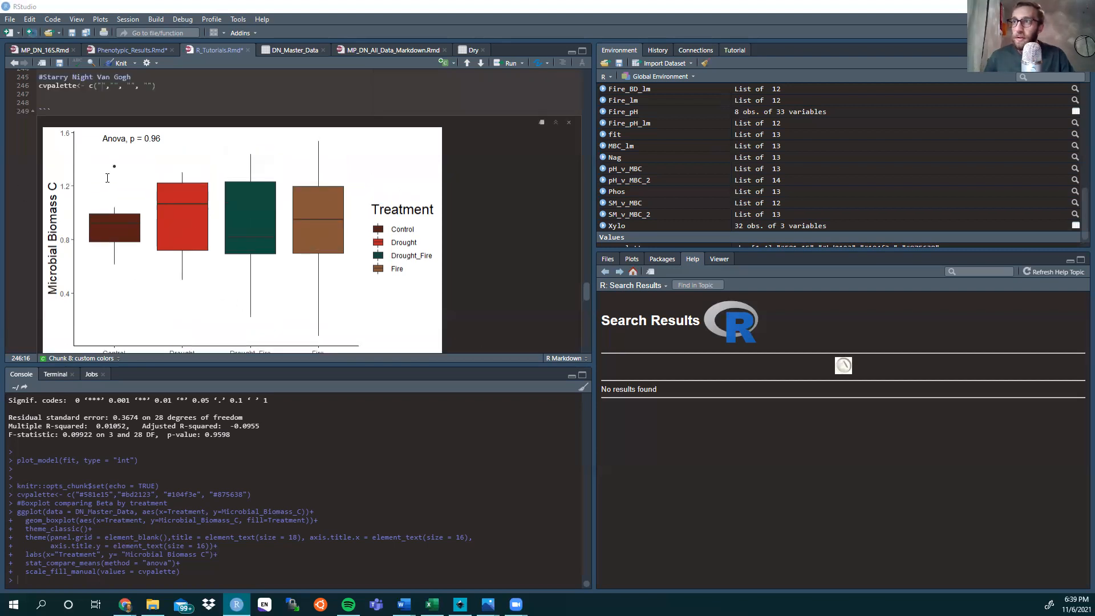
pyautogui.moveTo(322, 217)
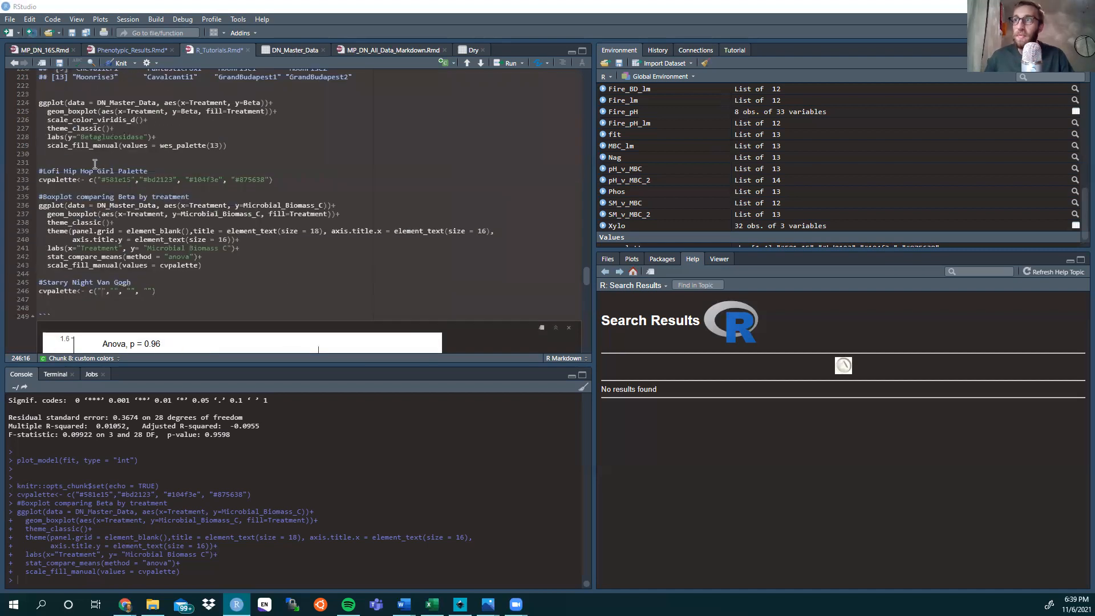
pyautogui.click(59, 180)
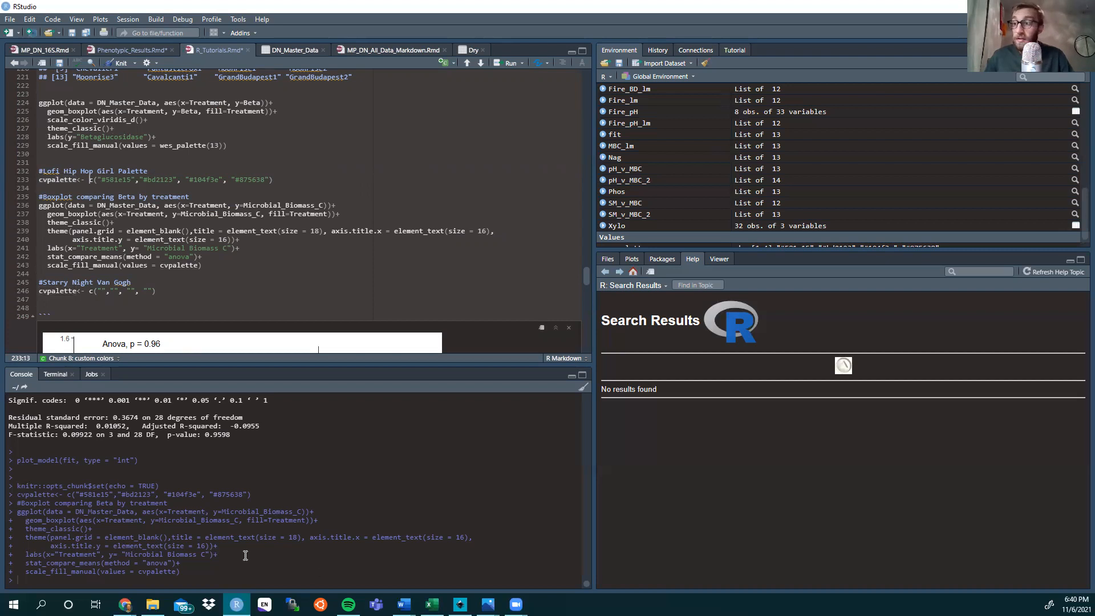
pyautogui.moveTo(279, 467)
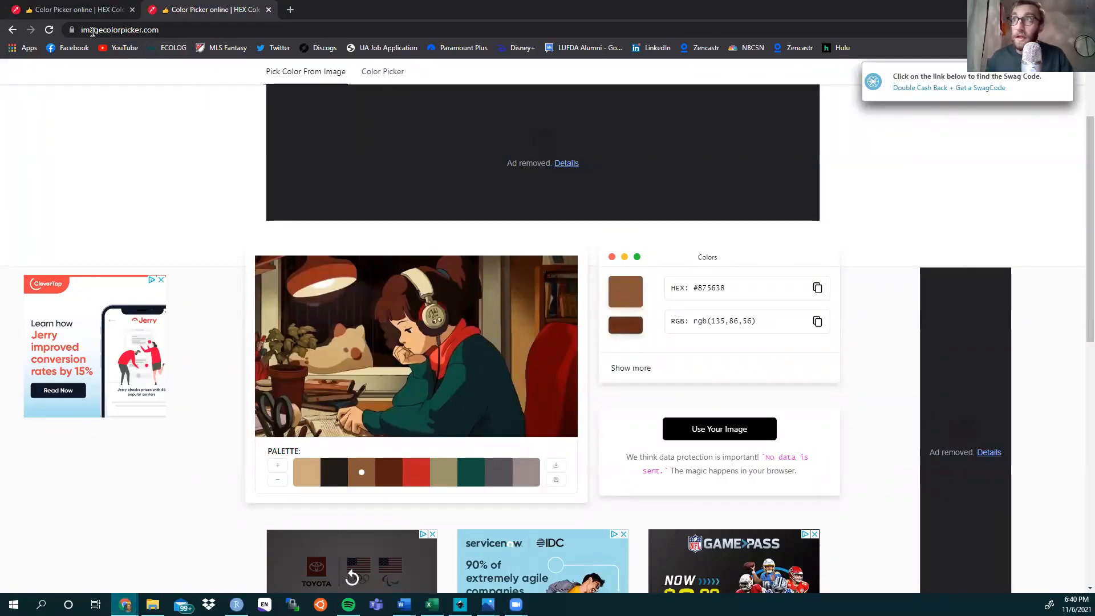
pyautogui.moveTo(172, 48)
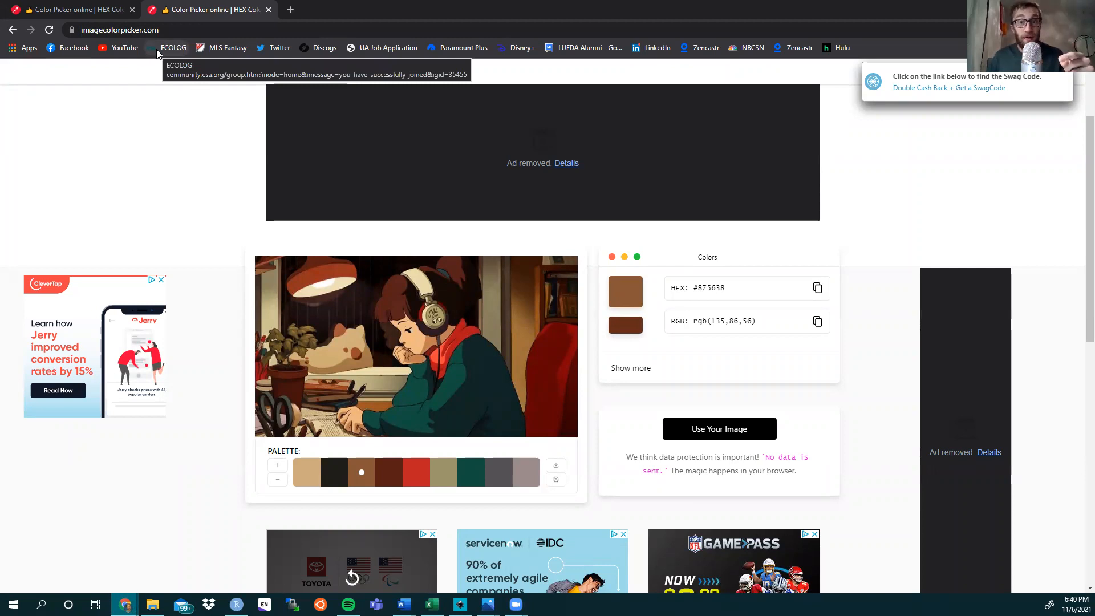
pyautogui.moveTo(194, 422)
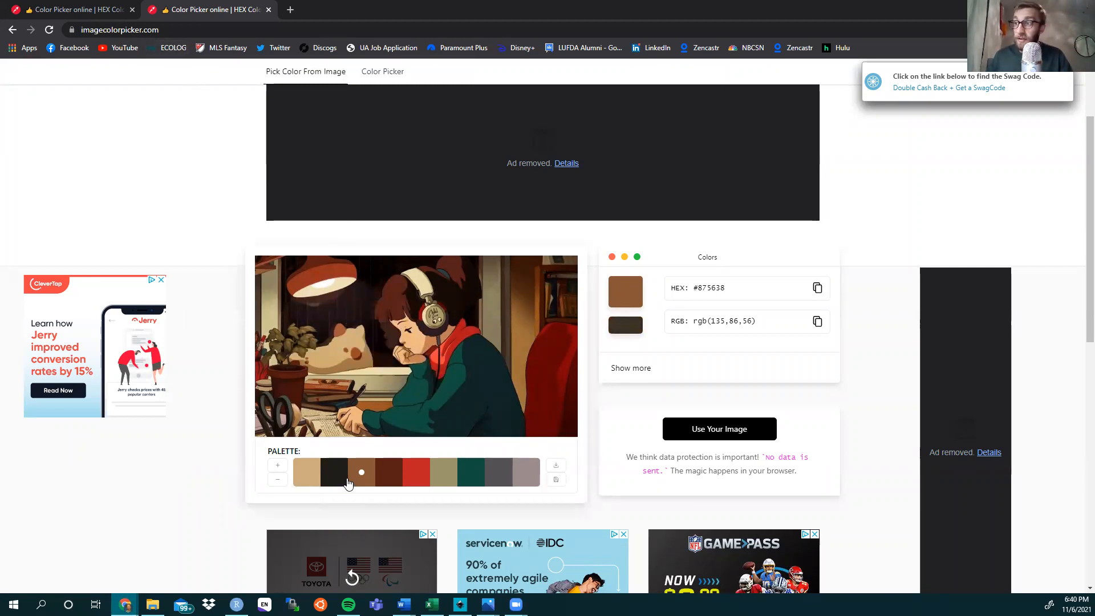
pyautogui.moveTo(459, 482)
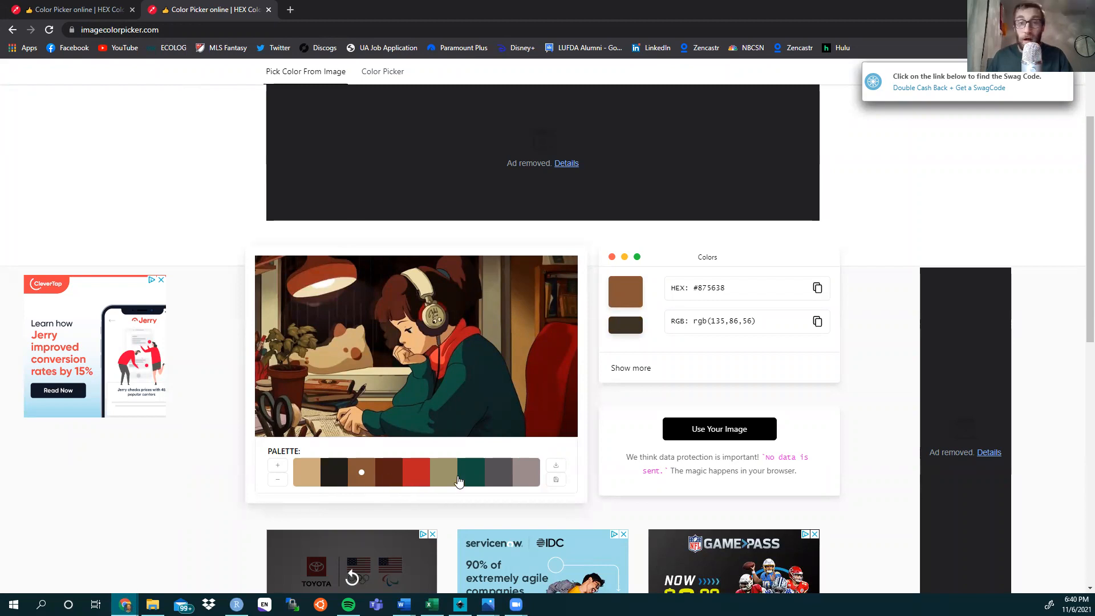
pyautogui.moveTo(455, 482)
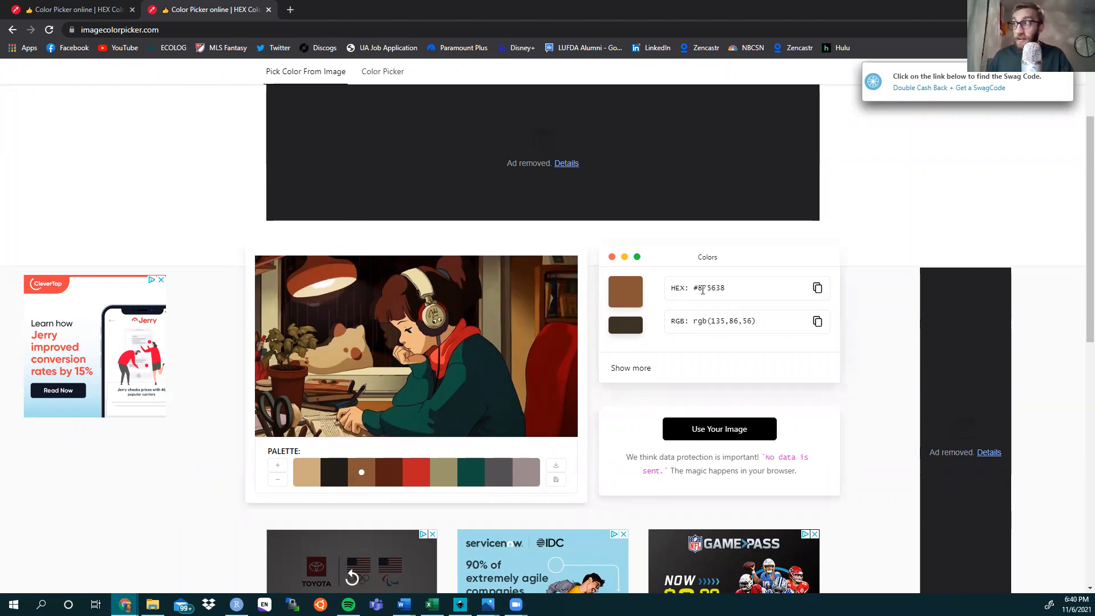
pyautogui.moveTo(695, 328)
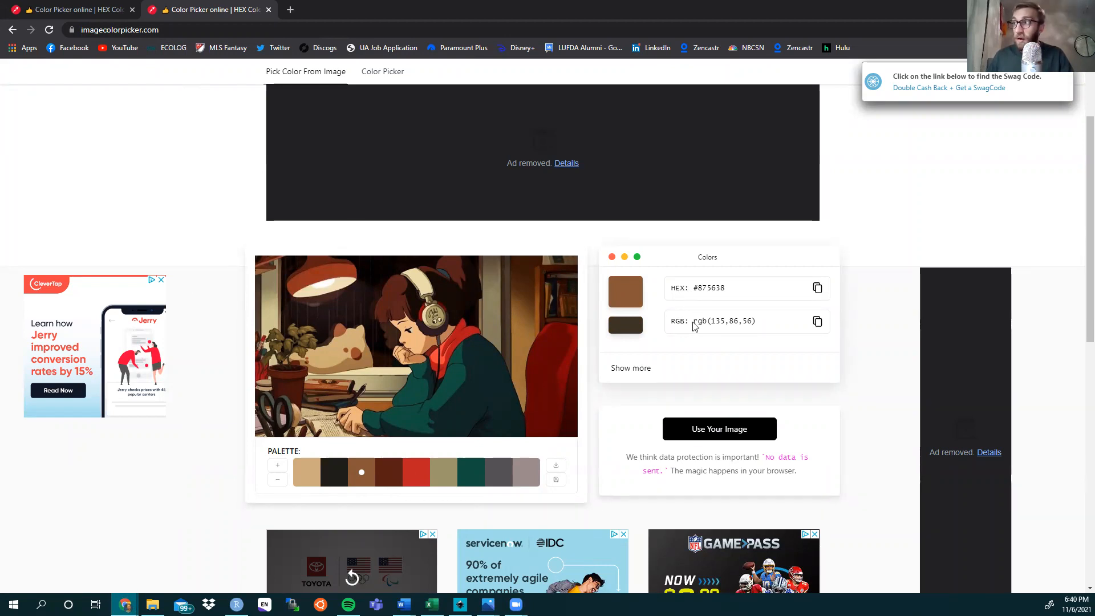
pyautogui.moveTo(699, 331)
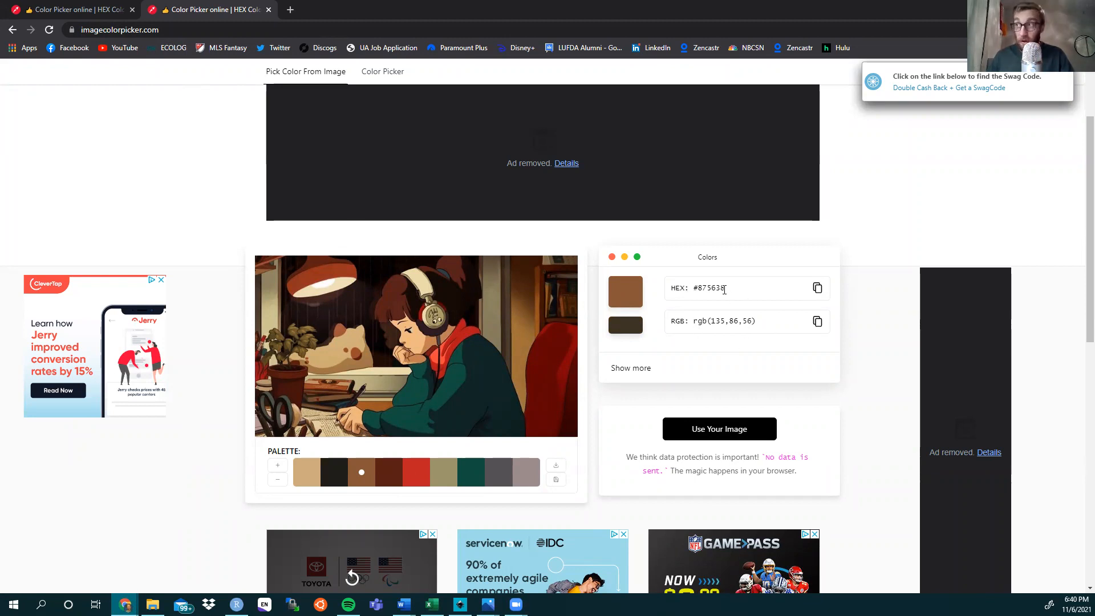
pyautogui.moveTo(418, 468)
pyautogui.write('#125041')
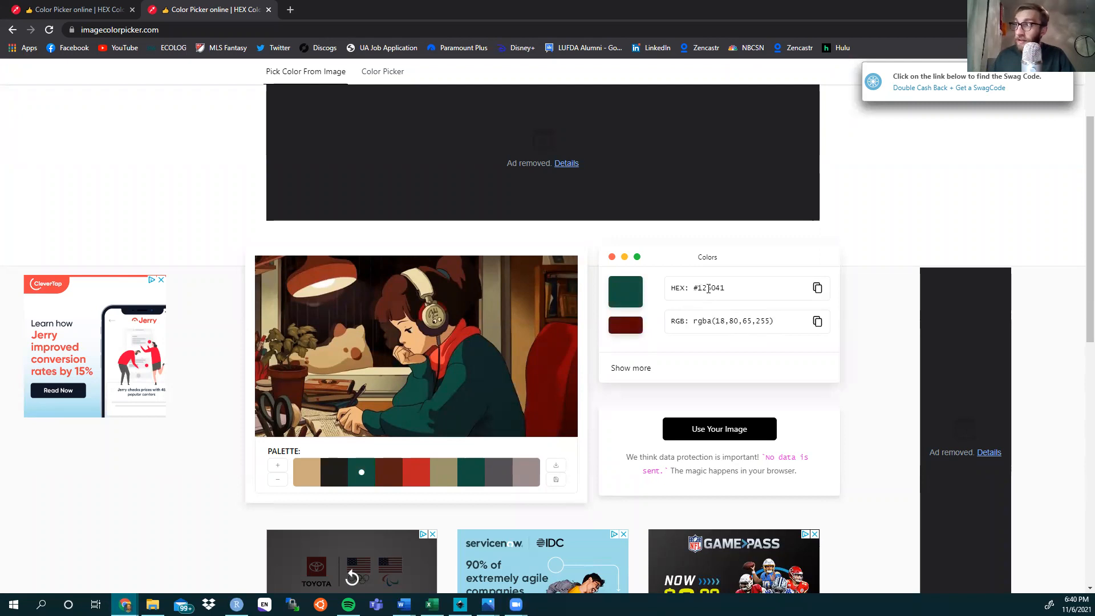
pyautogui.moveTo(480, 393)
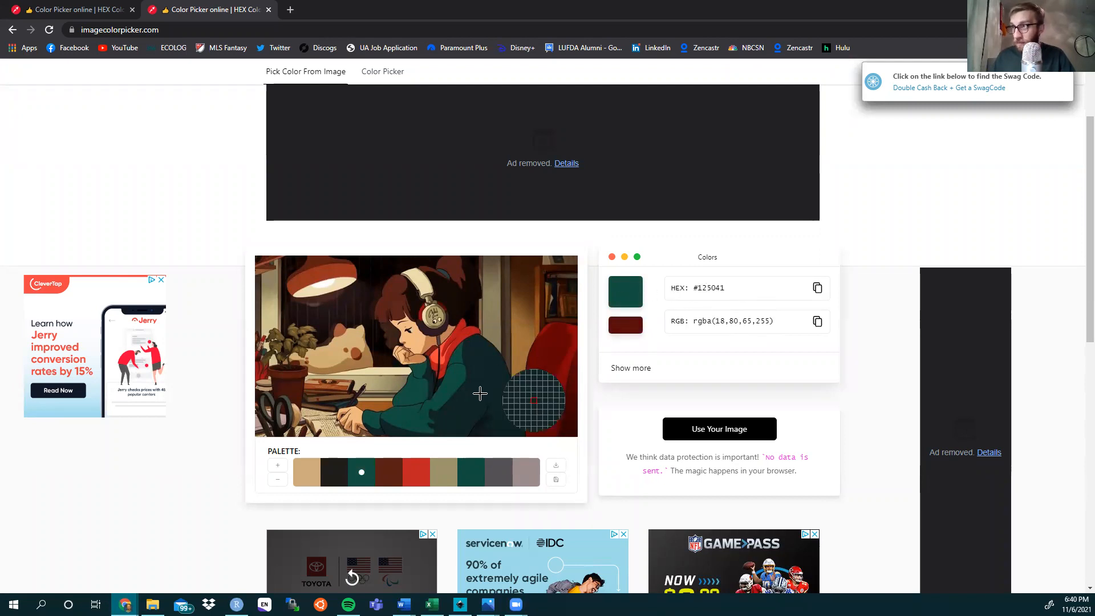
pyautogui.moveTo(400, 296)
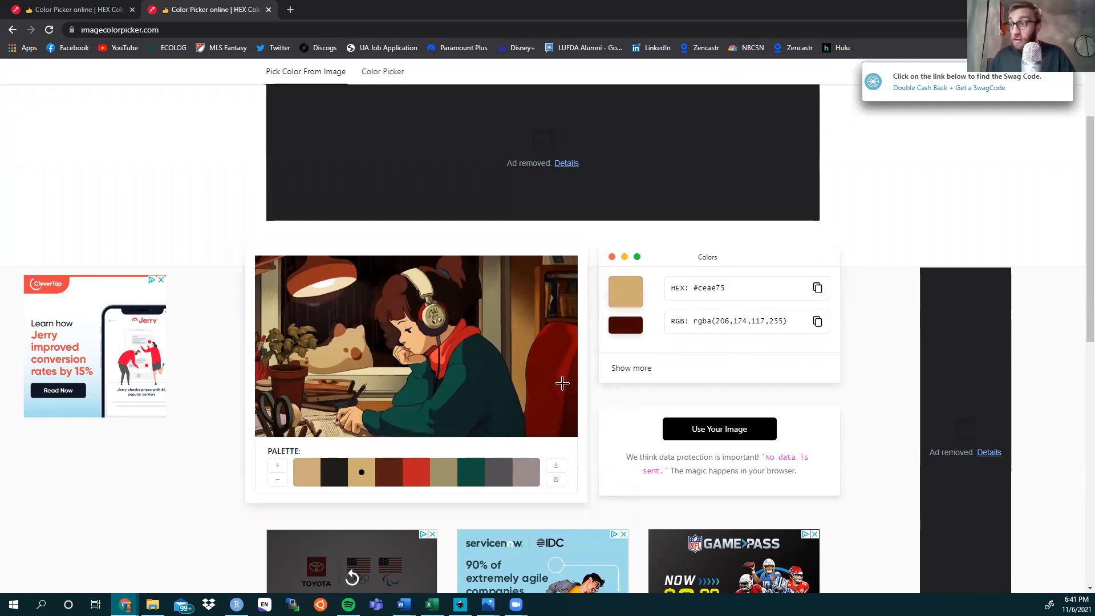
# Pick the dark green swatch from the lofi image palette and select its HEX code #104f3e.
pyautogui.click(471, 472)
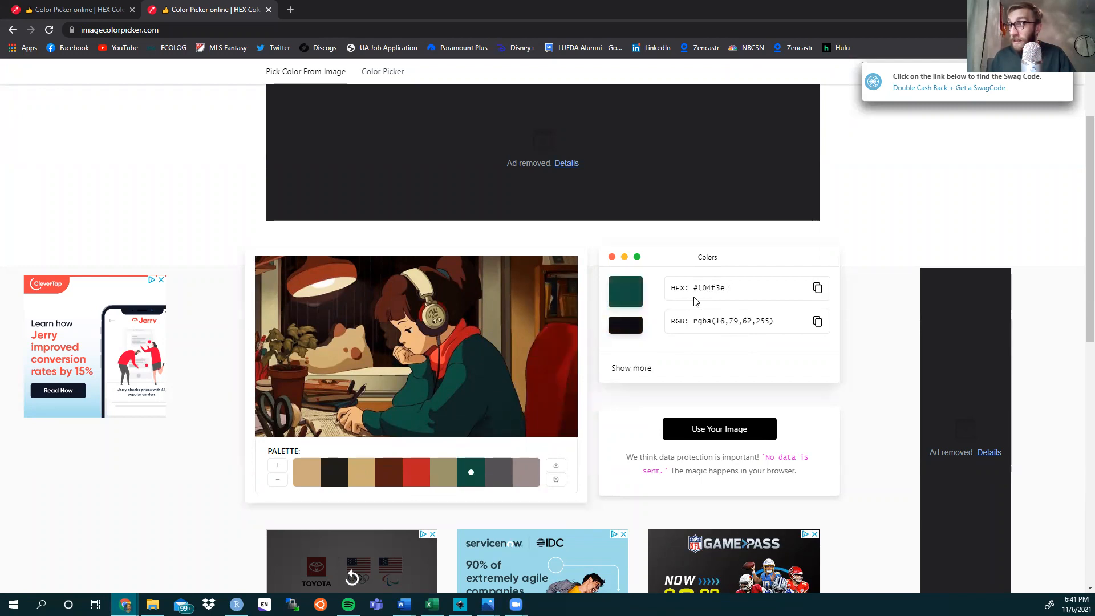
pyautogui.moveTo(747, 293)
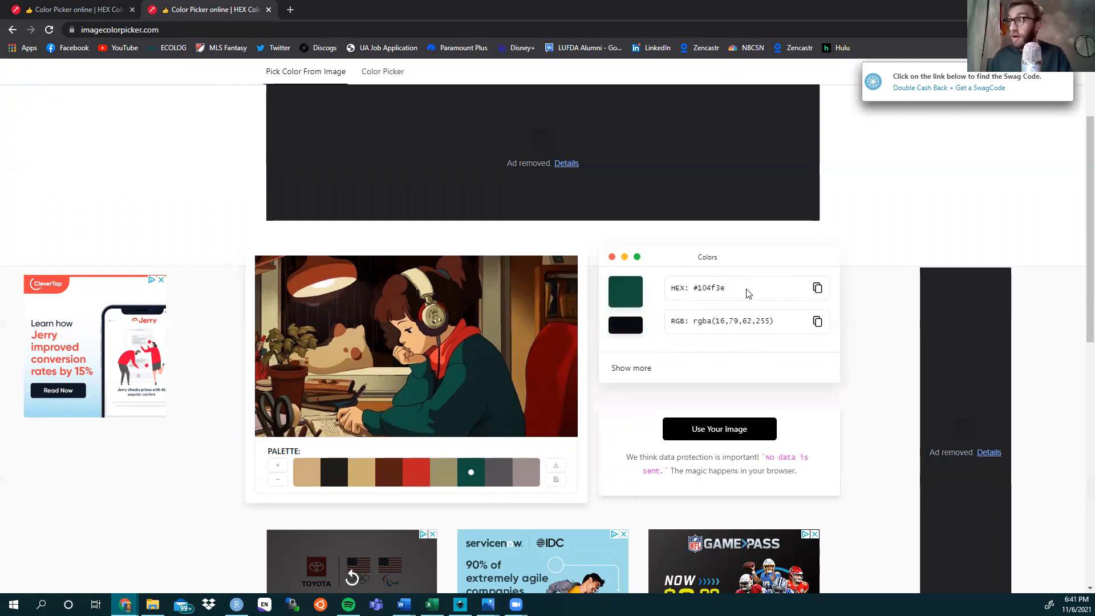
pyautogui.doubleClick(708, 287)
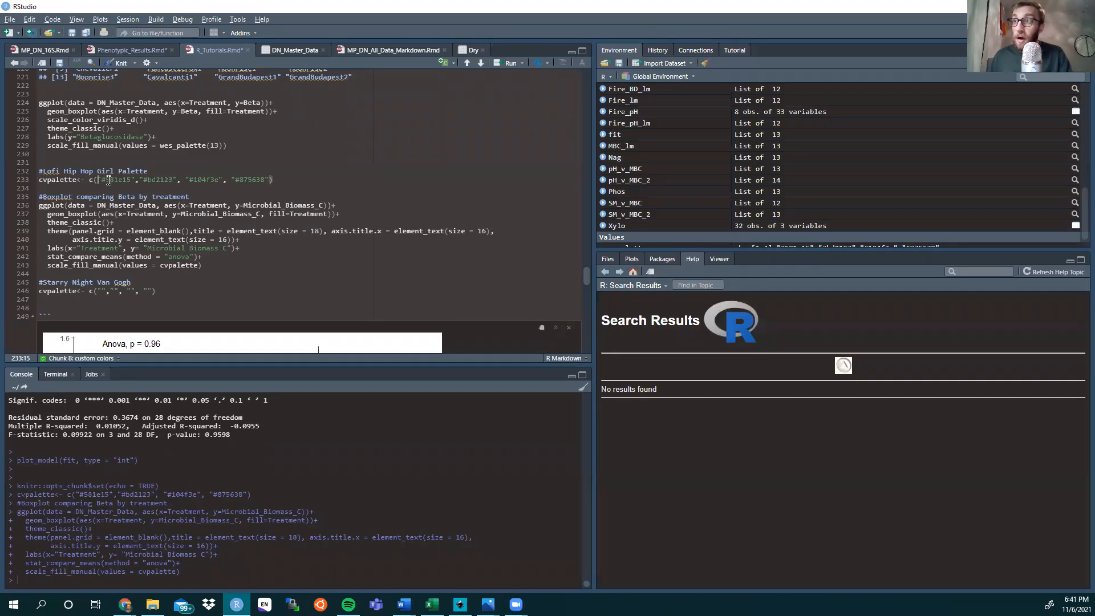
# Run the Lofi cvpalette line and the Microbial Biomass C boxplot so the plot uses those colours.
pyautogui.doubleClick(160, 180)
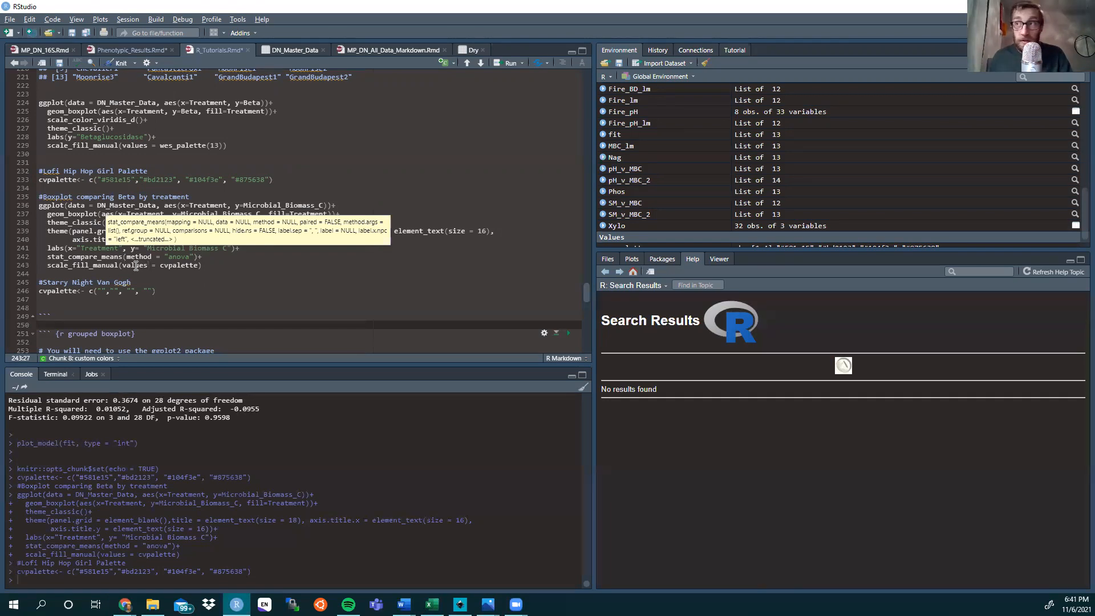
pyautogui.click(70, 179)
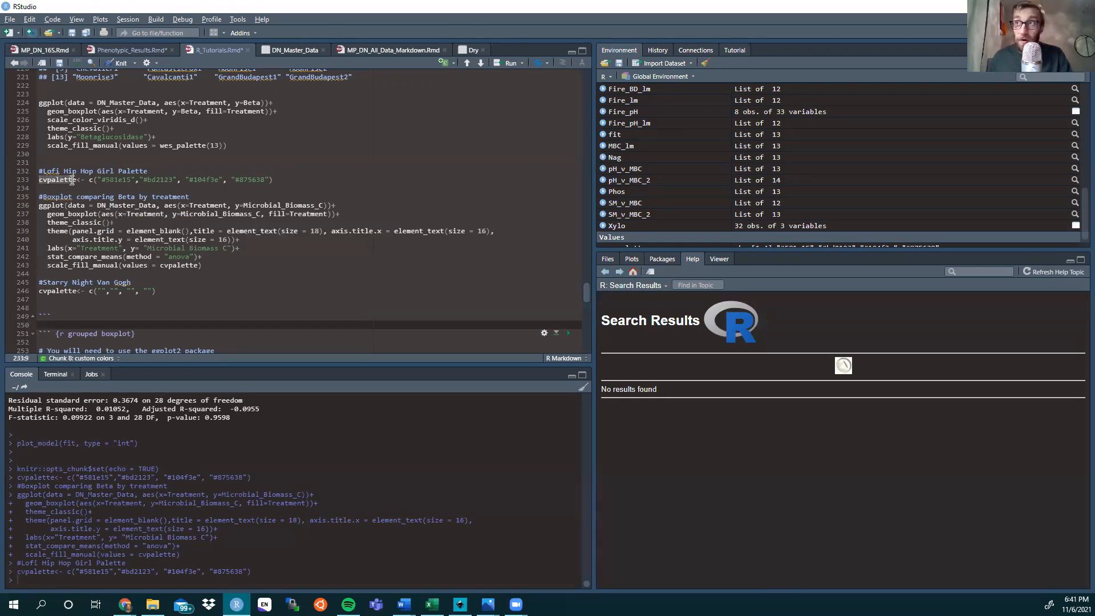
pyautogui.click(251, 179)
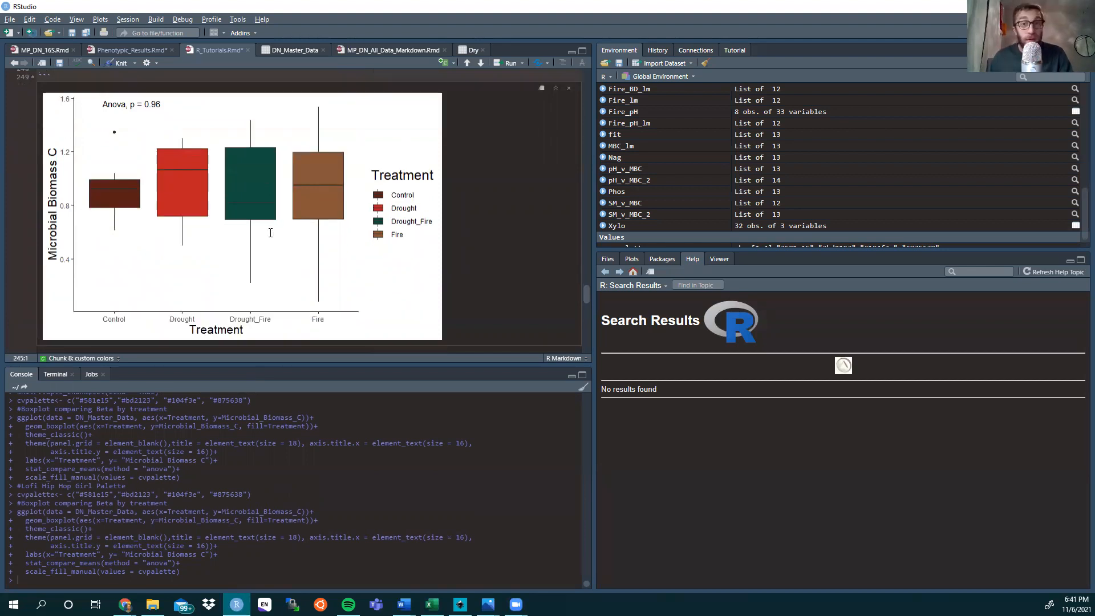
# Review the Lofi-coloured boxplot, then switch to imagecolorpicker.com with Starry Night uploaded.
pyautogui.scroll(3)
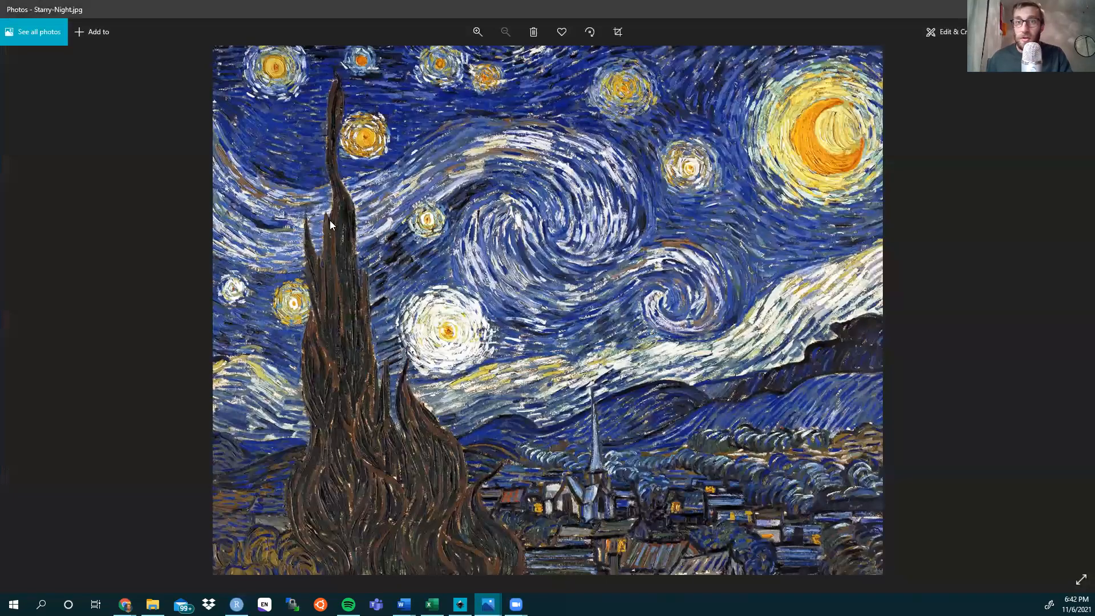
pyautogui.moveTo(460, 350)
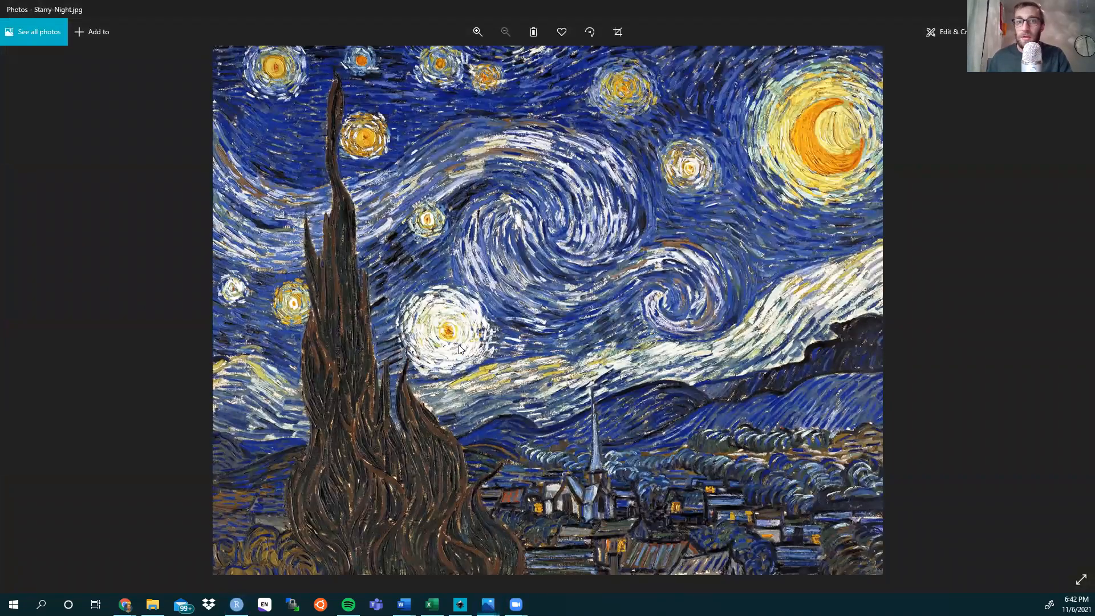
pyautogui.click(124, 605)
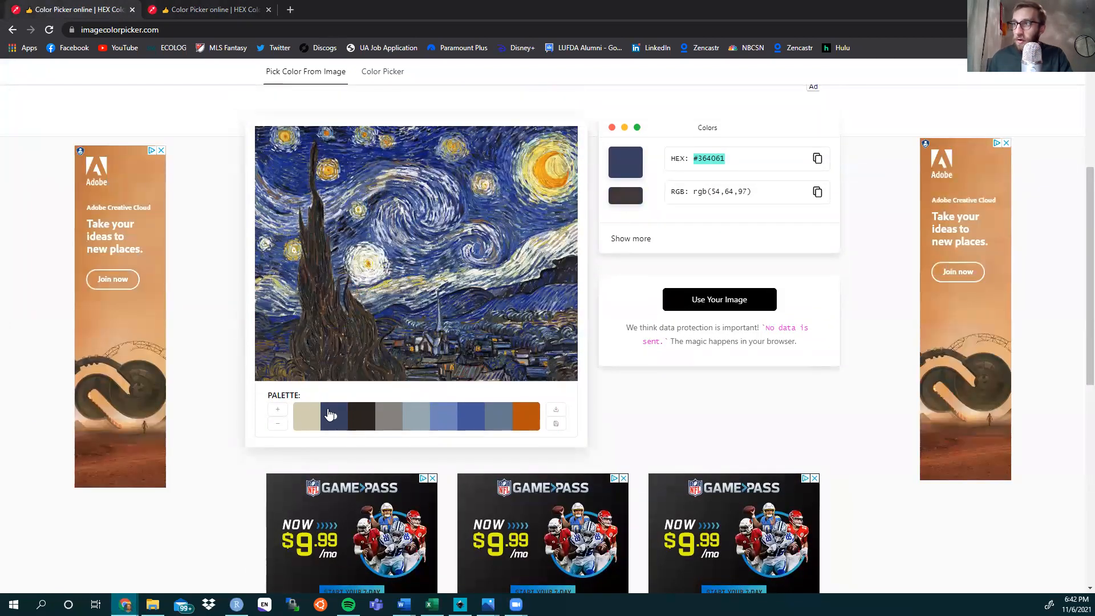
# Copy the dark blue #364061 and near-black #292420 swatch codes into the Starry Night cvpalette.
pyautogui.click(335, 417)
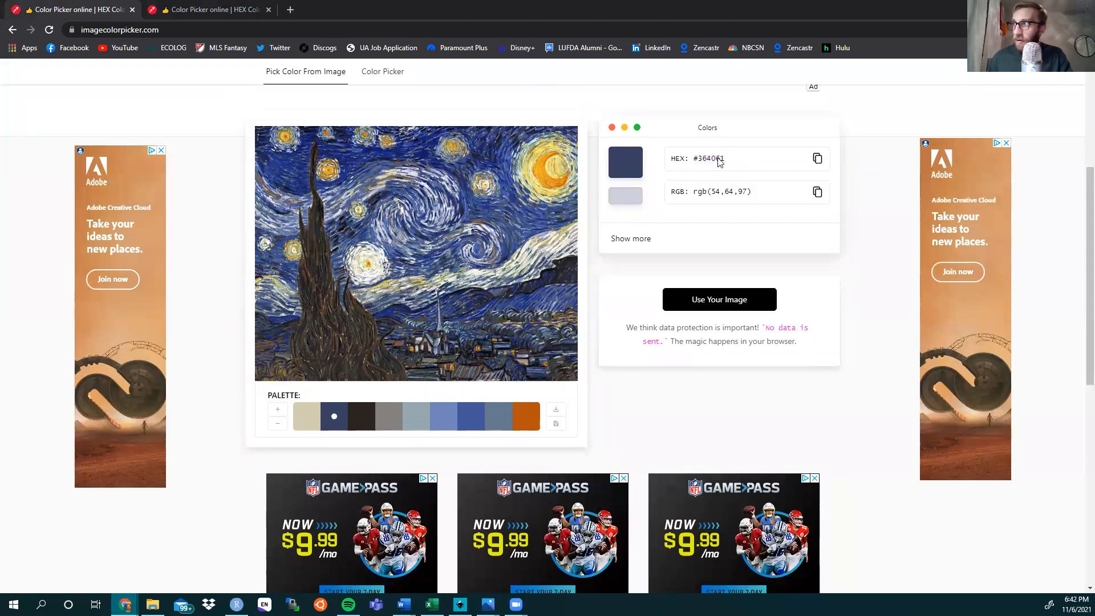
pyautogui.doubleClick(707, 158)
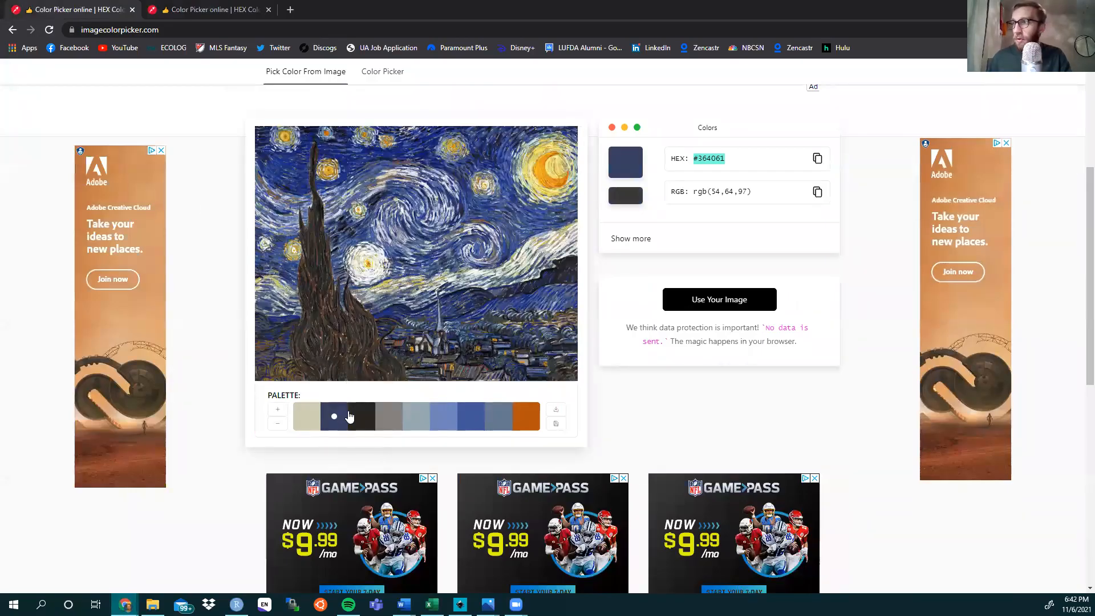
pyautogui.click(361, 416)
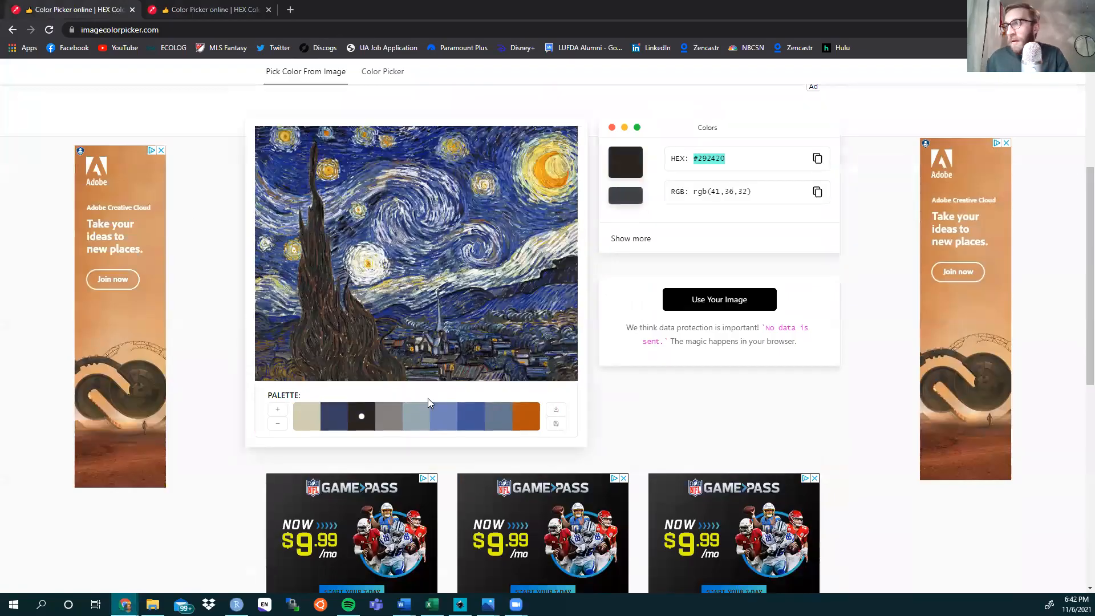
# Copy the grey-blue #95a9b1 code into the palette and pick the orange swatch next.
pyautogui.click(415, 416)
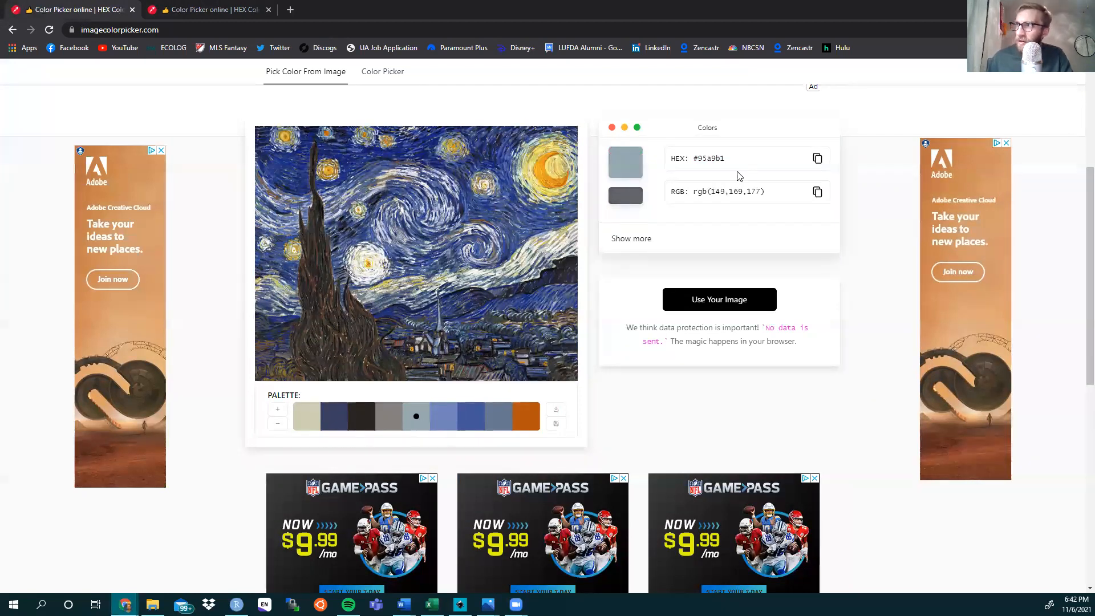
pyautogui.doubleClick(708, 158)
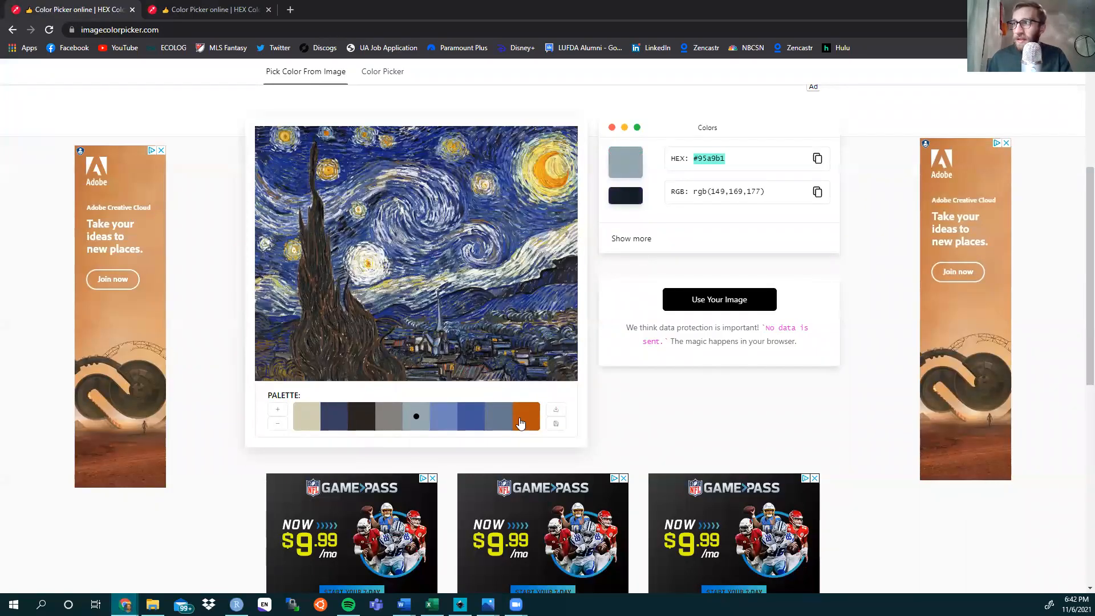
pyautogui.click(526, 417)
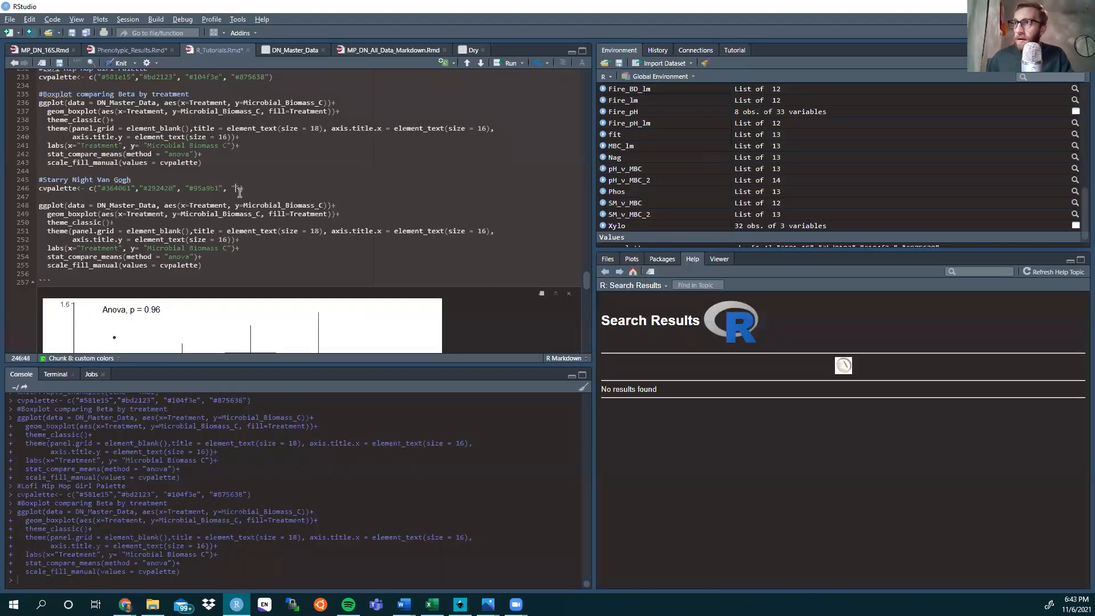
# Add #b4530d as the fourth Starry Night colour and rerun the palette and boxplot code.
pyautogui.write('#b4530d")')
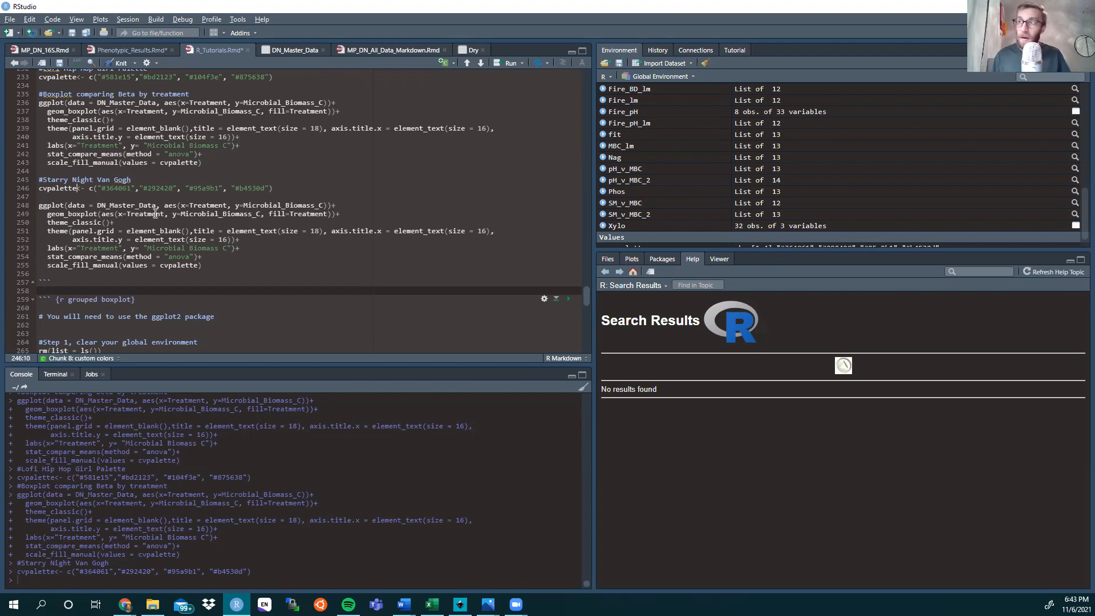
pyautogui.click(277, 188)
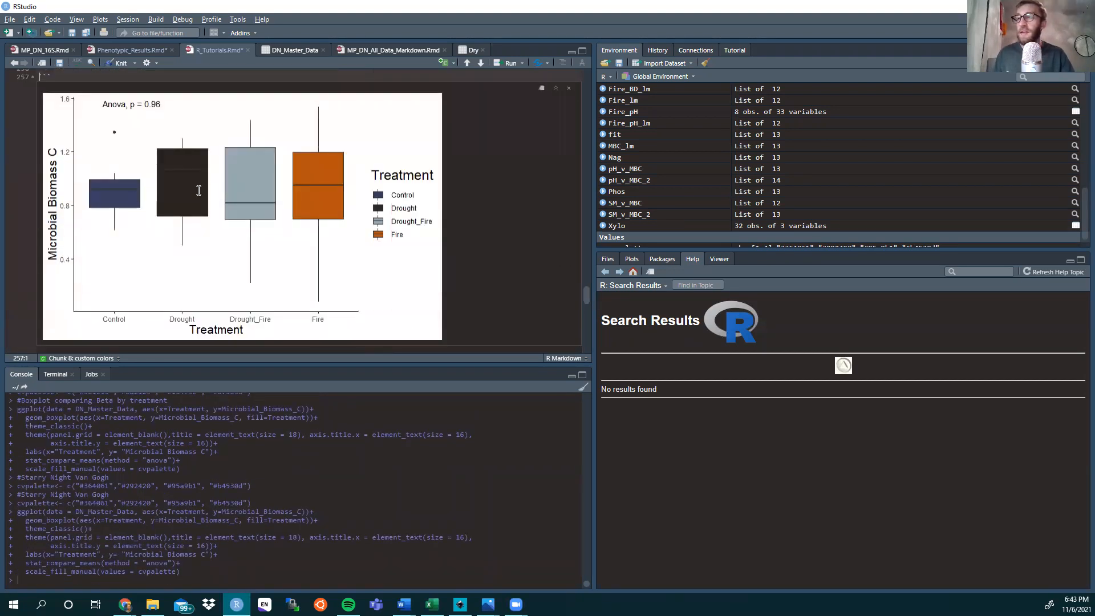
pyautogui.scroll(3)
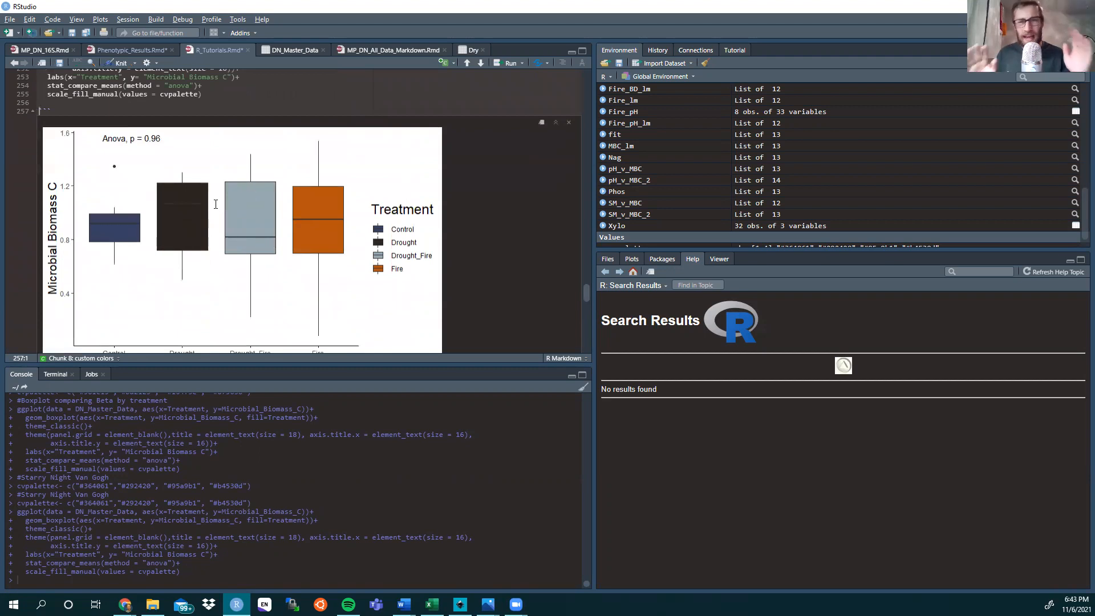
pyautogui.scroll(3)
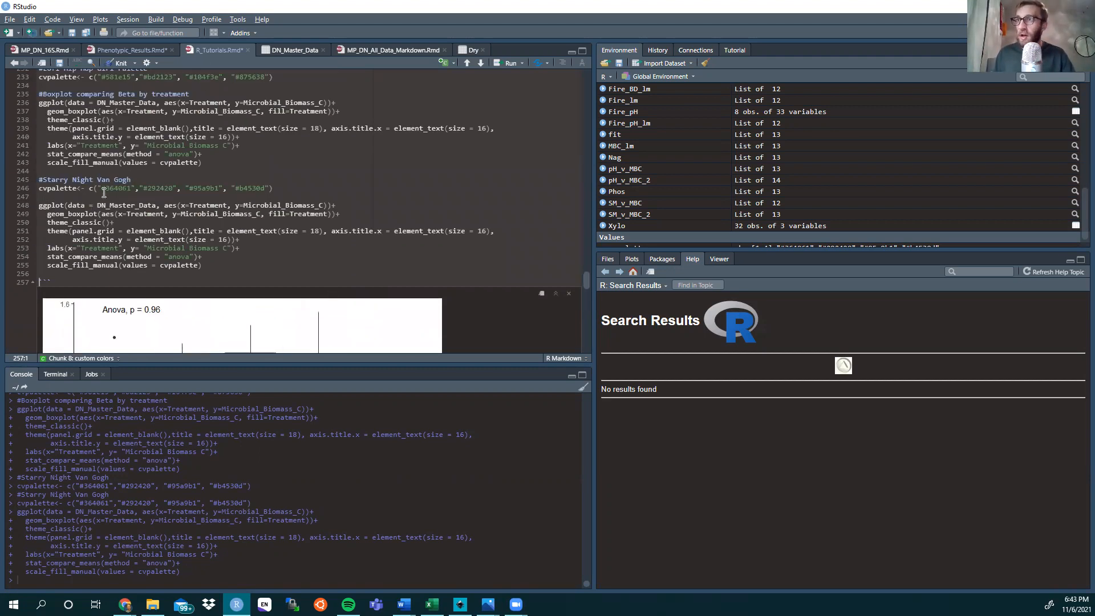
pyautogui.scroll(3)
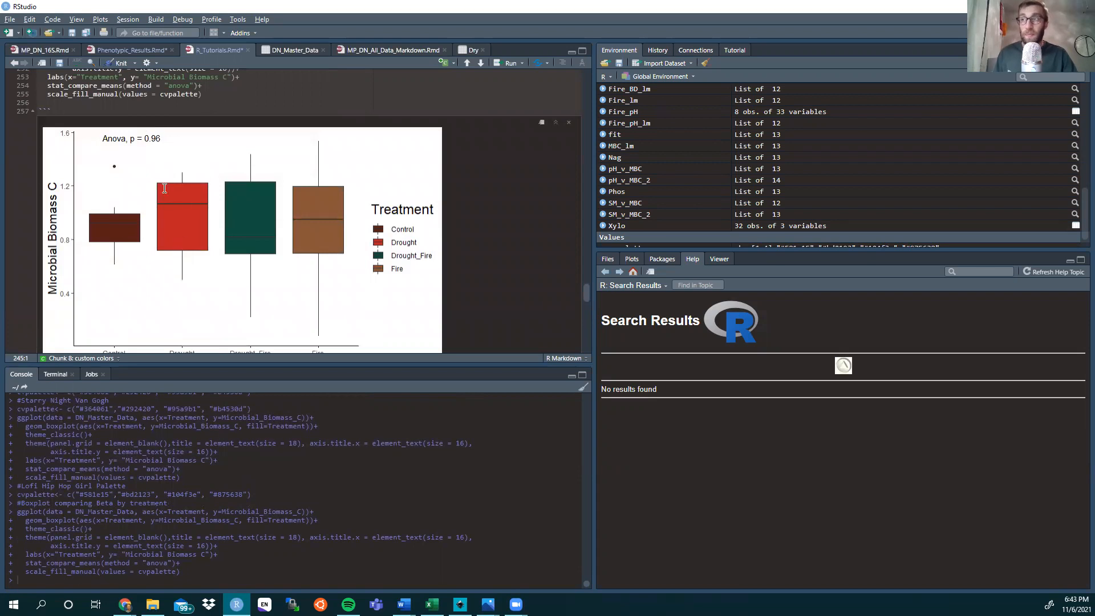
pyautogui.moveTo(223, 216)
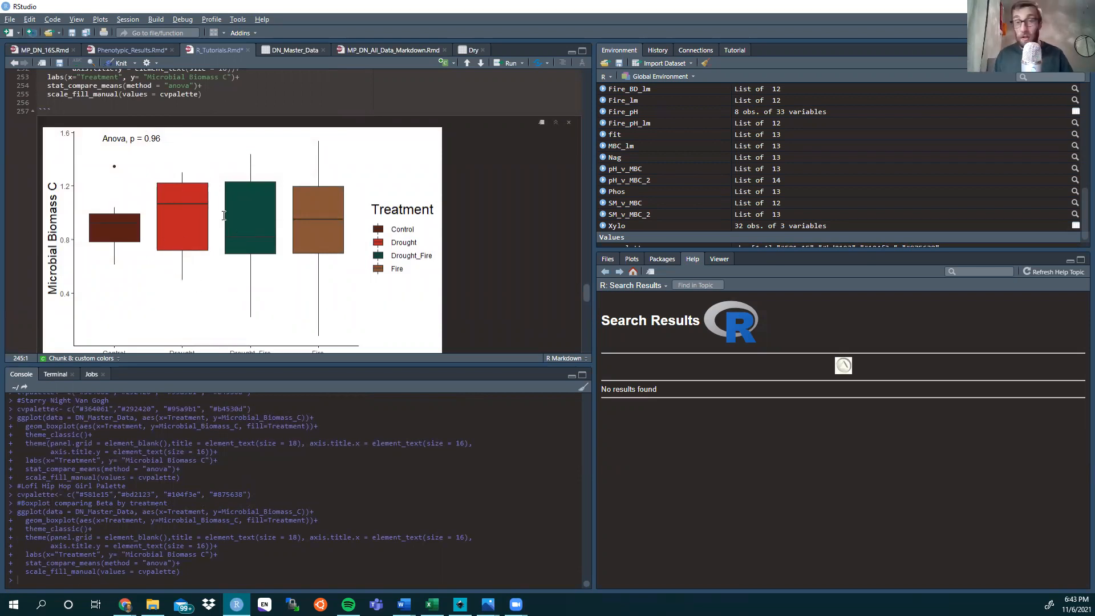
pyautogui.moveTo(320, 274)
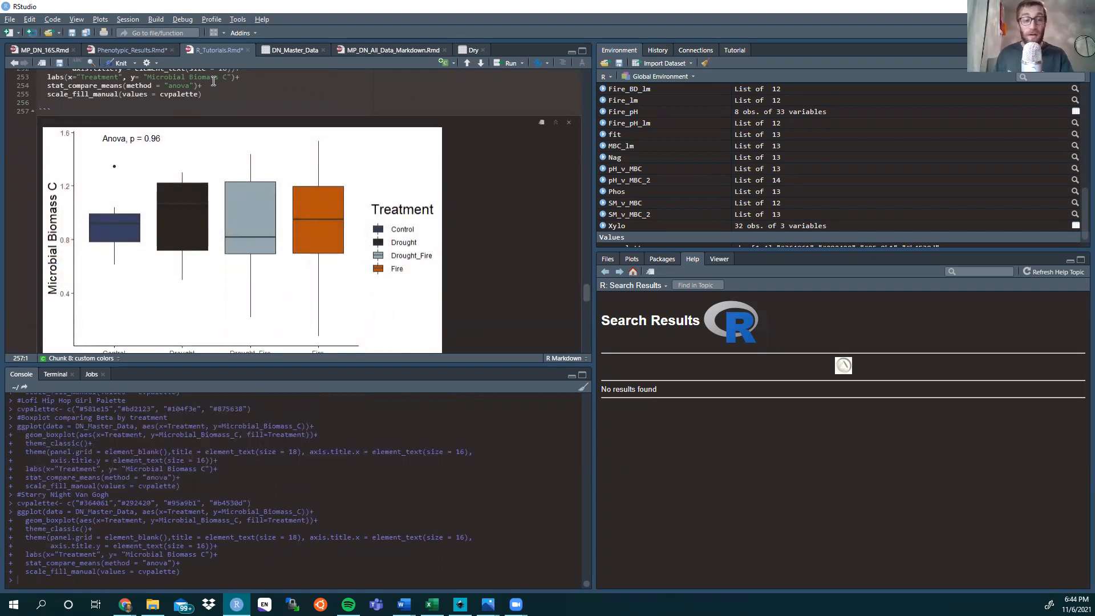
pyautogui.click(125, 604)
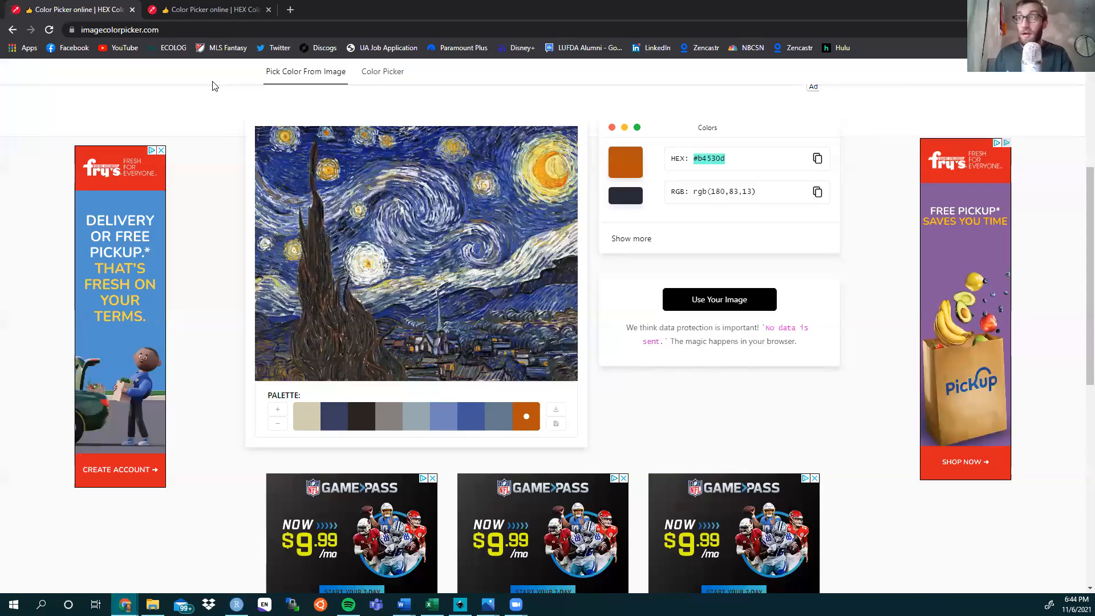
pyautogui.moveTo(180, 194)
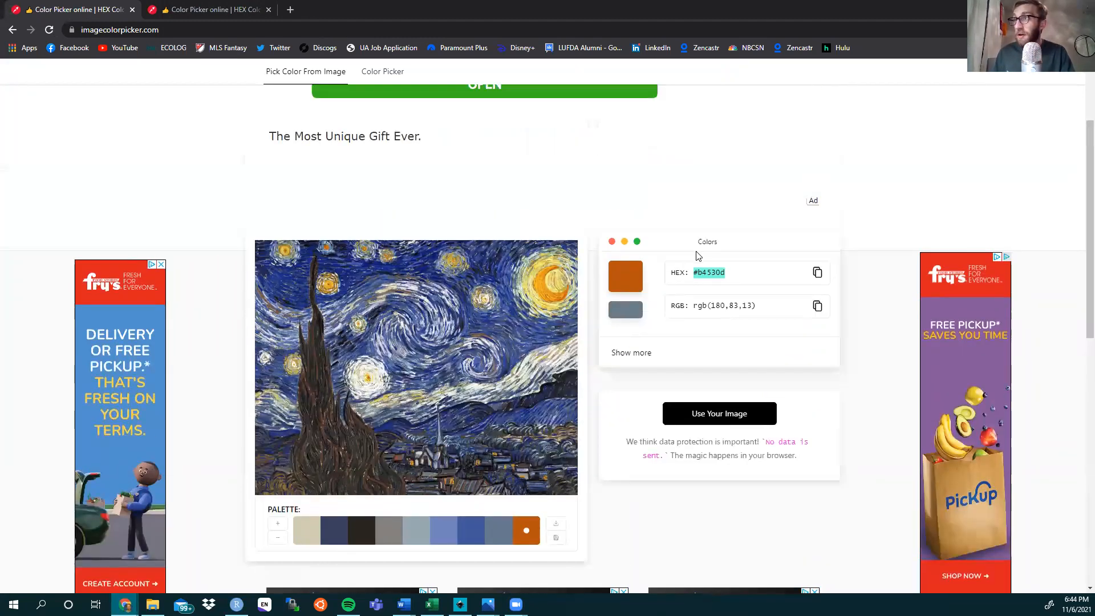
pyautogui.moveTo(721, 291)
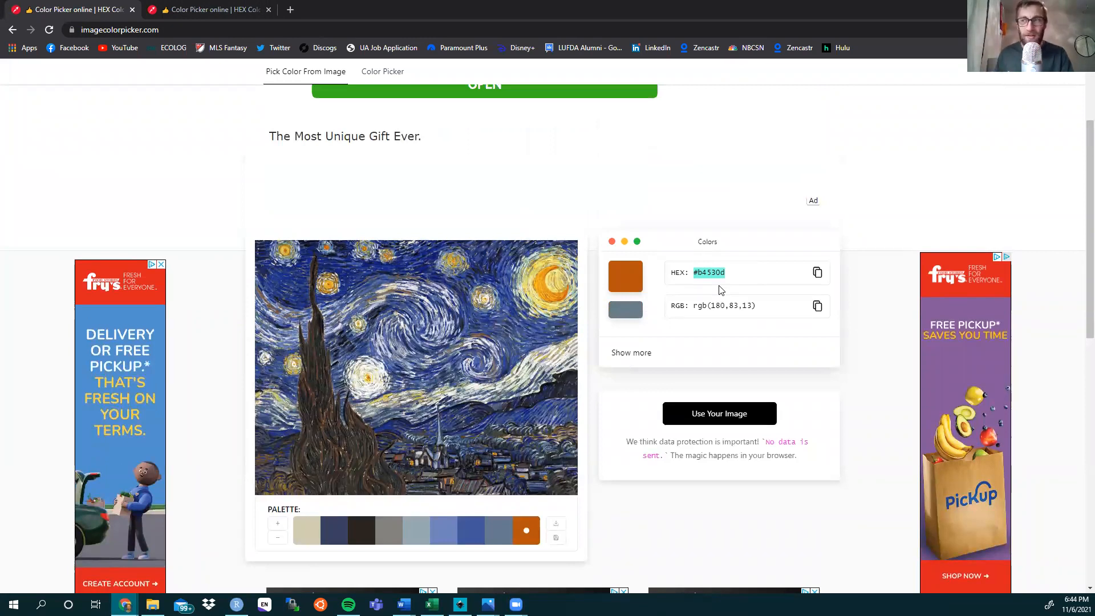
pyautogui.scroll(-3)
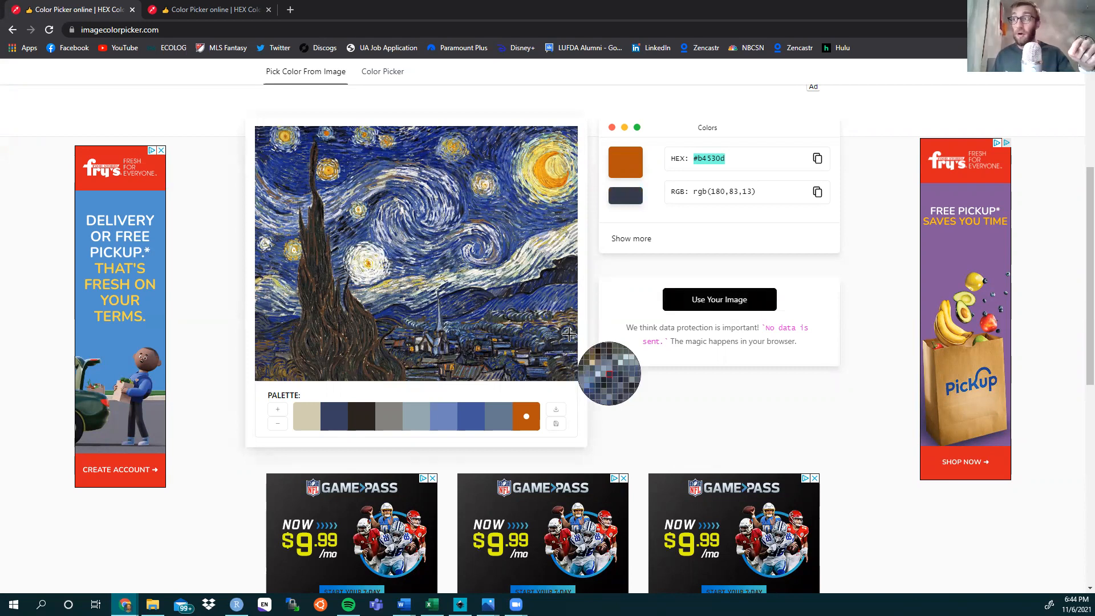
pyautogui.moveTo(421, 235)
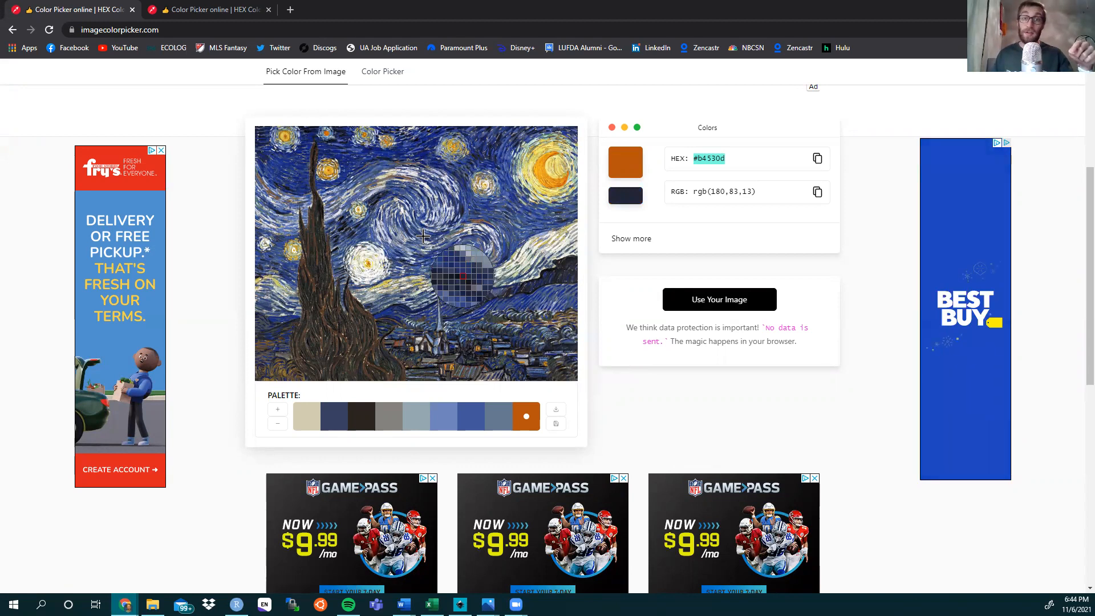
pyautogui.click(119, 30)
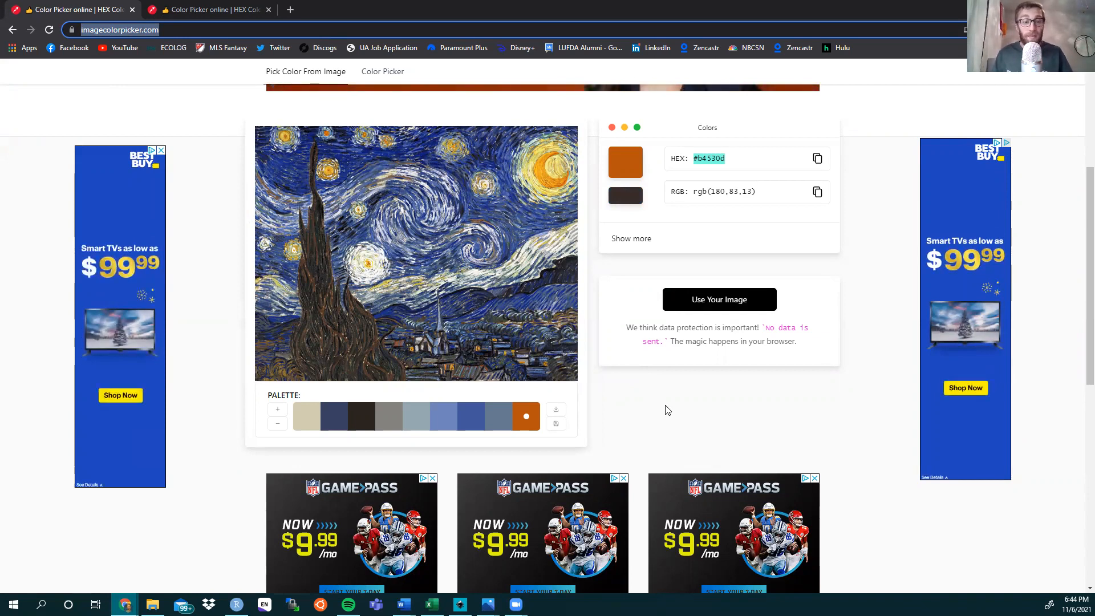
pyautogui.moveTo(764, 370)
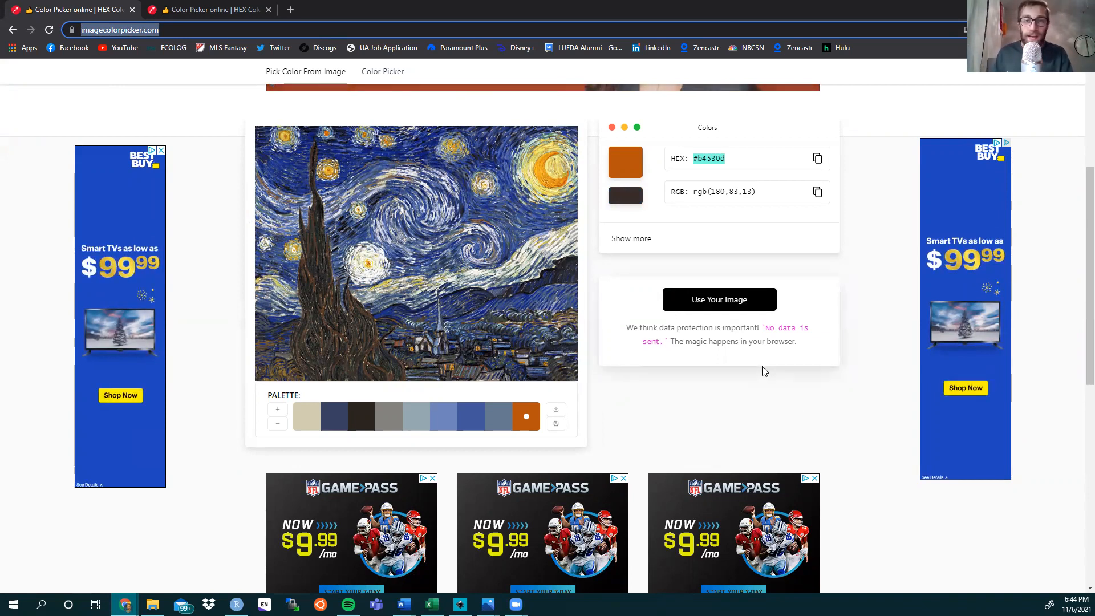